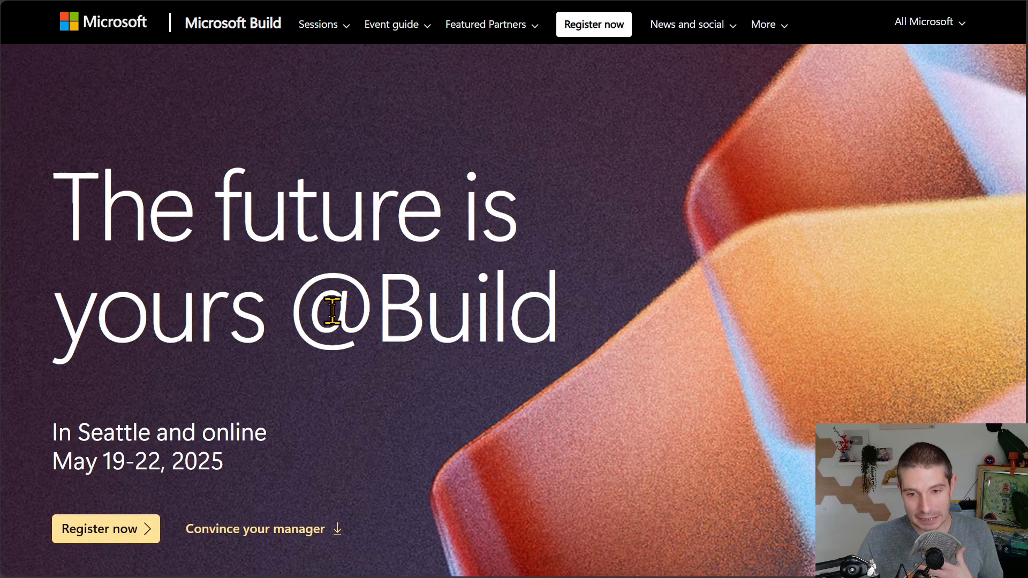
# Step: Scroll to the Agenda section and select the Day 1 (Monday, May 19) tab
pyautogui.scroll(-3)
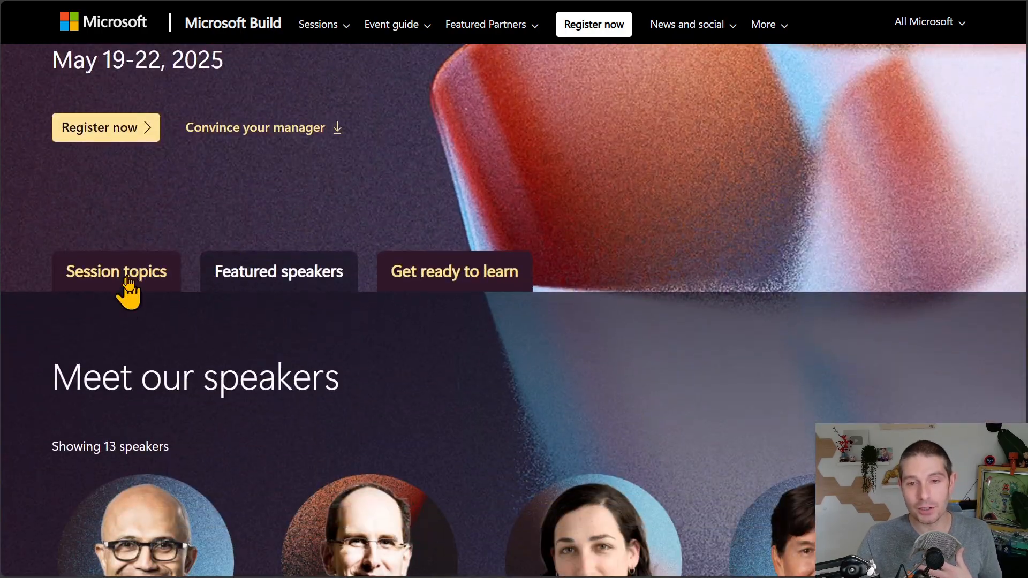
pyautogui.scroll(-3)
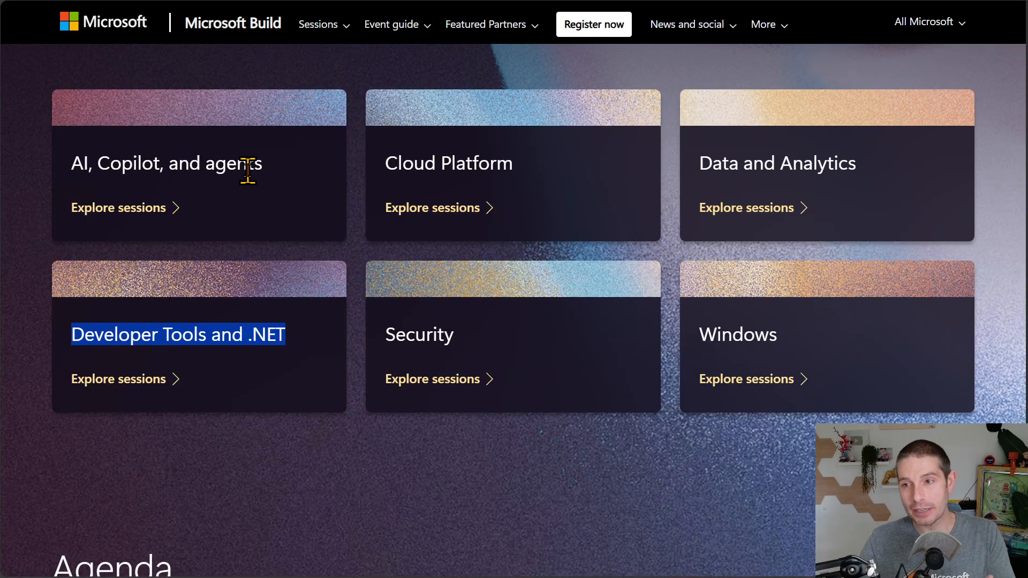
pyautogui.moveTo(515, 183)
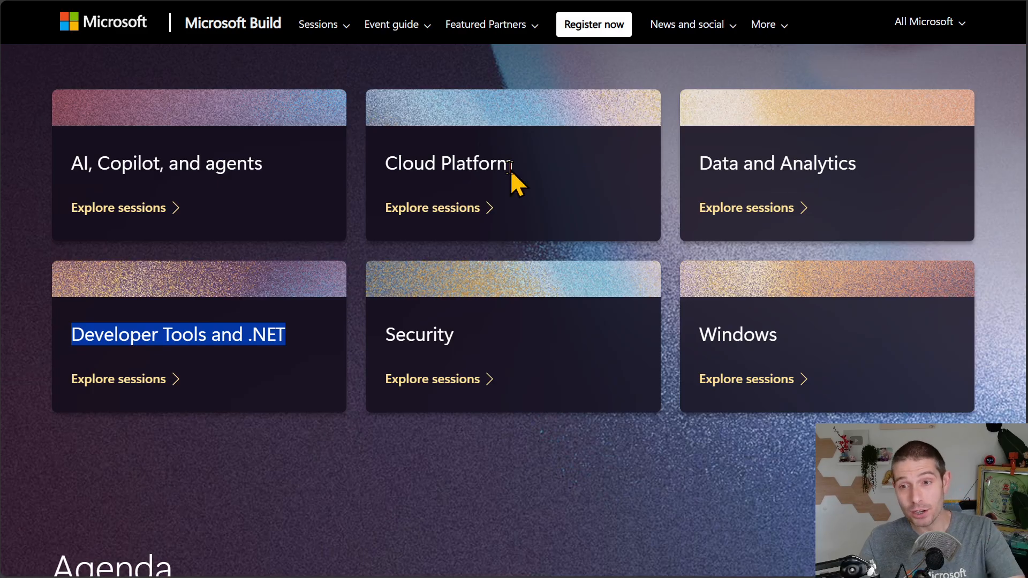
pyautogui.scroll(-3)
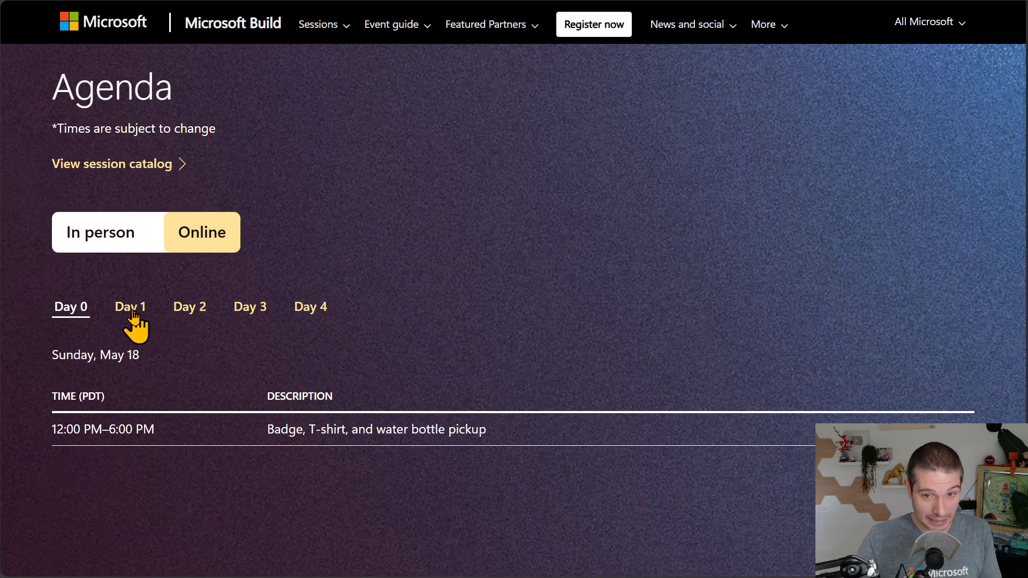
pyautogui.click(130, 307)
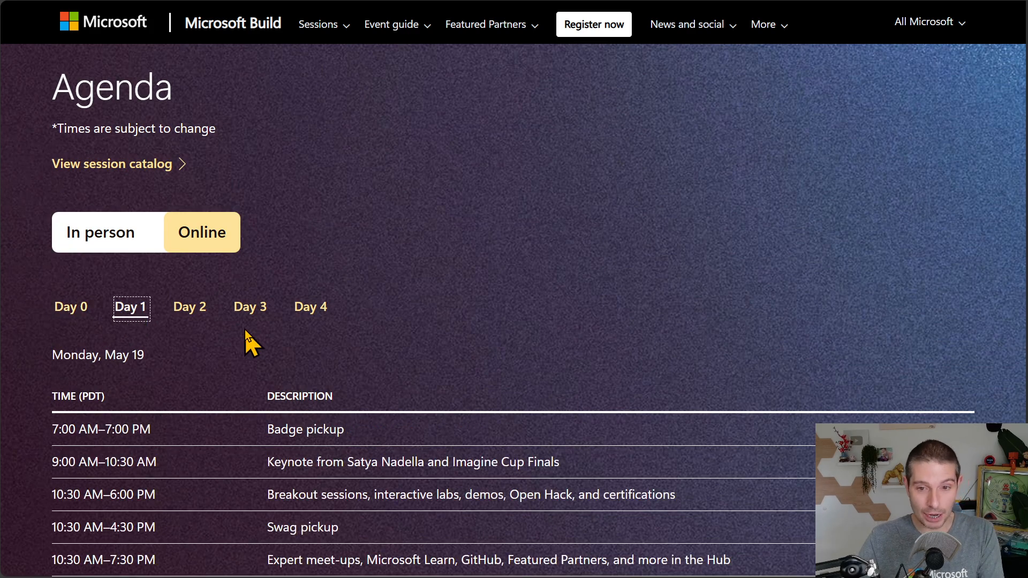
pyautogui.click(190, 307)
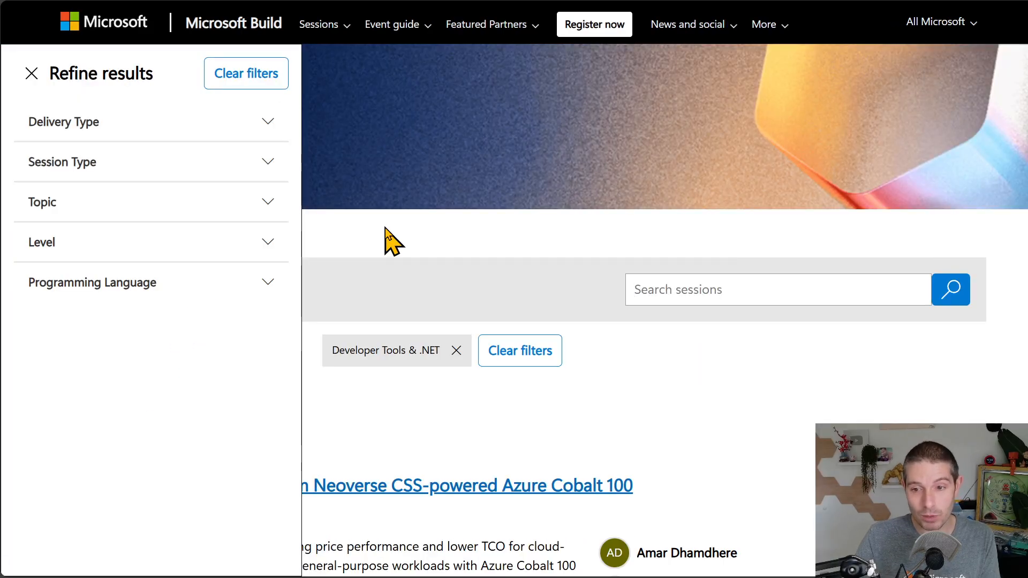
# Step: Review the Session Type and Topic filters, then close Refine results leaving 68 sessions
pyautogui.click(30, 73)
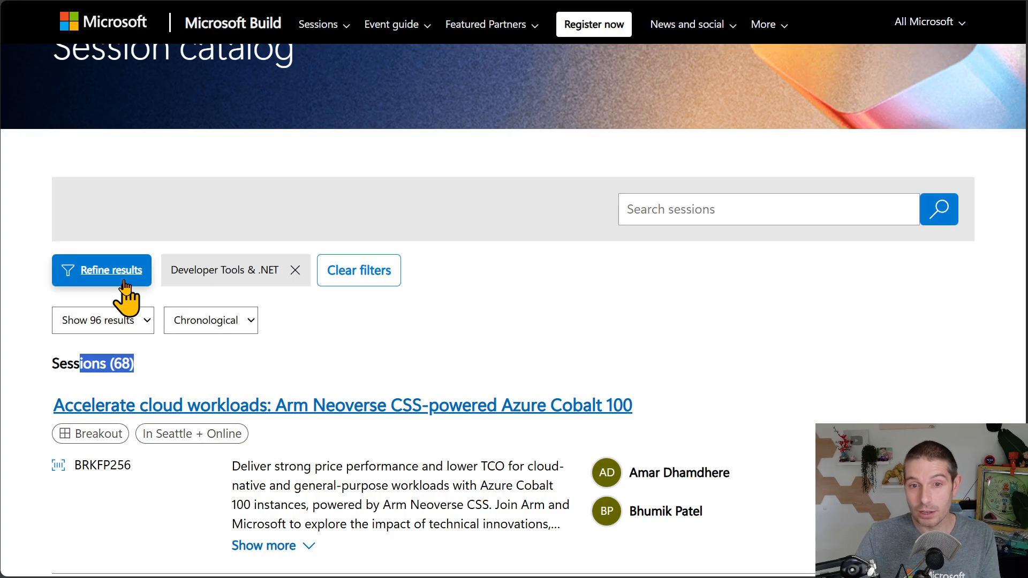
pyautogui.click(101, 269)
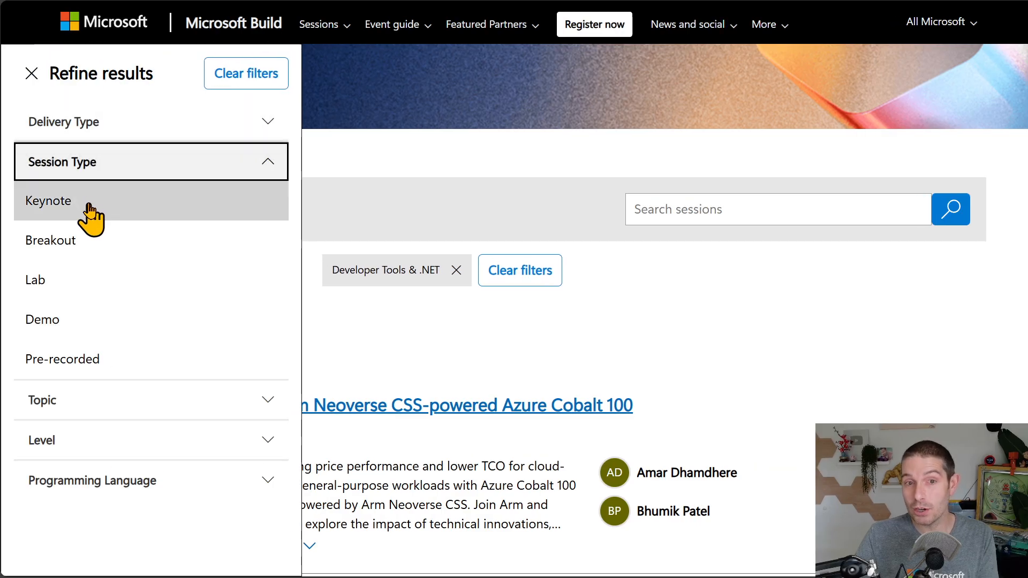
pyautogui.moveTo(118, 319)
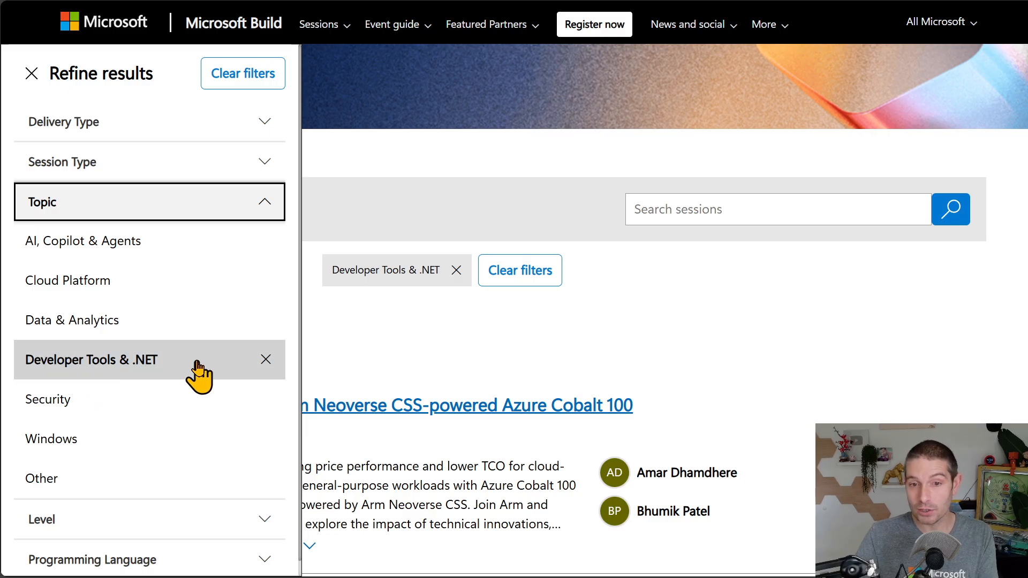
pyautogui.moveTo(176, 439)
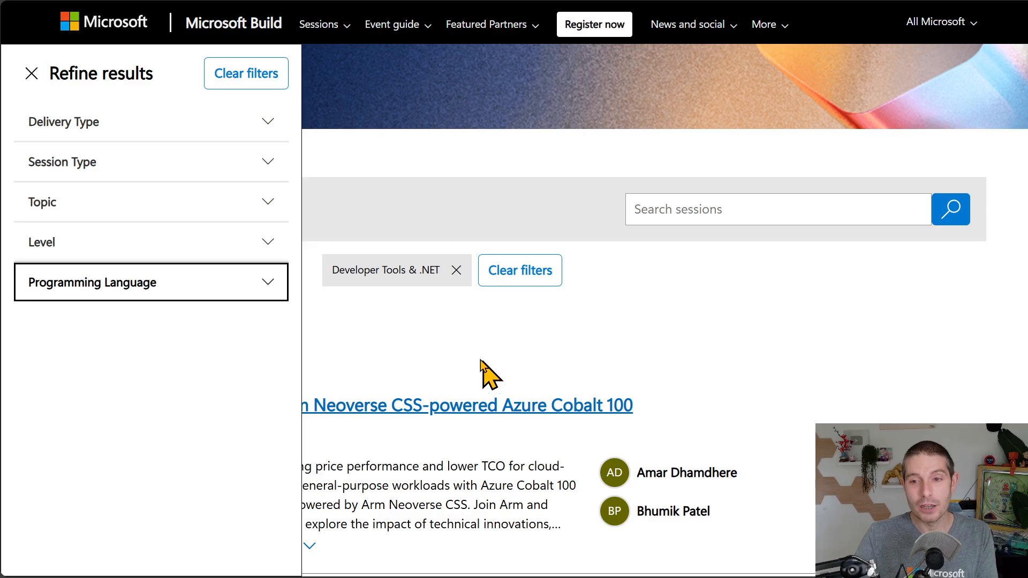
pyautogui.click(30, 73)
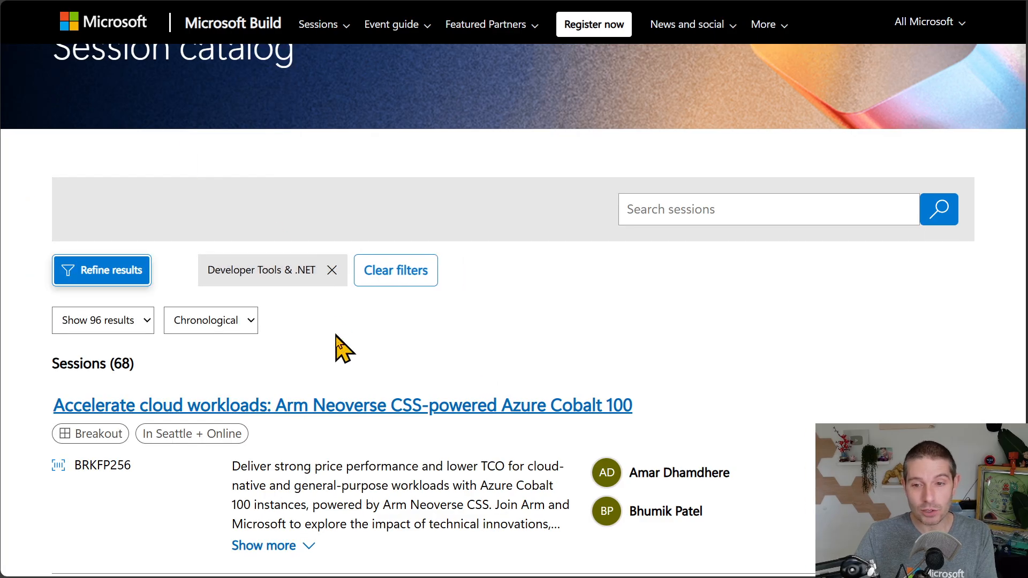
pyautogui.scroll(-3)
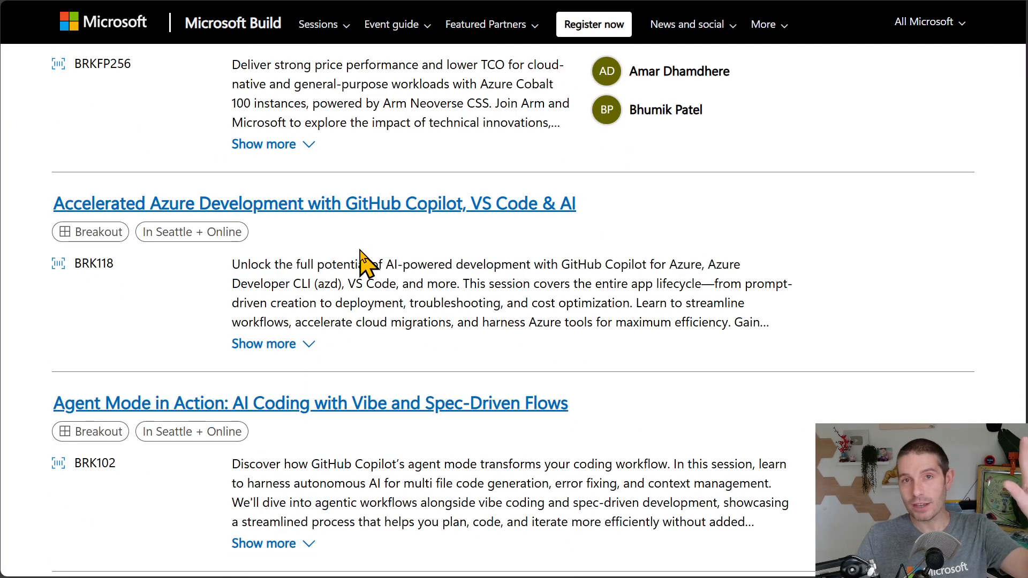
pyautogui.scroll(-3)
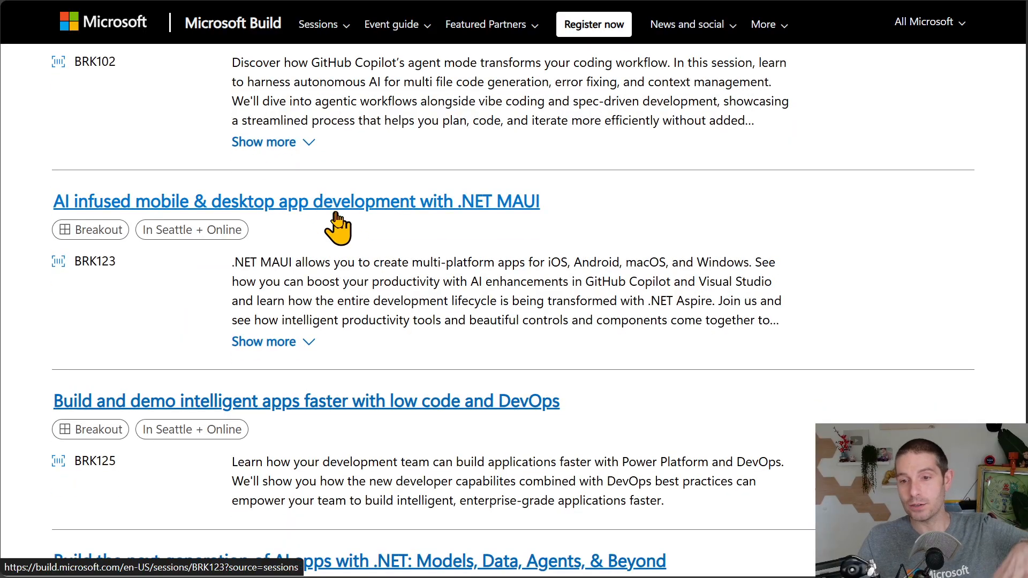
pyautogui.scroll(-3)
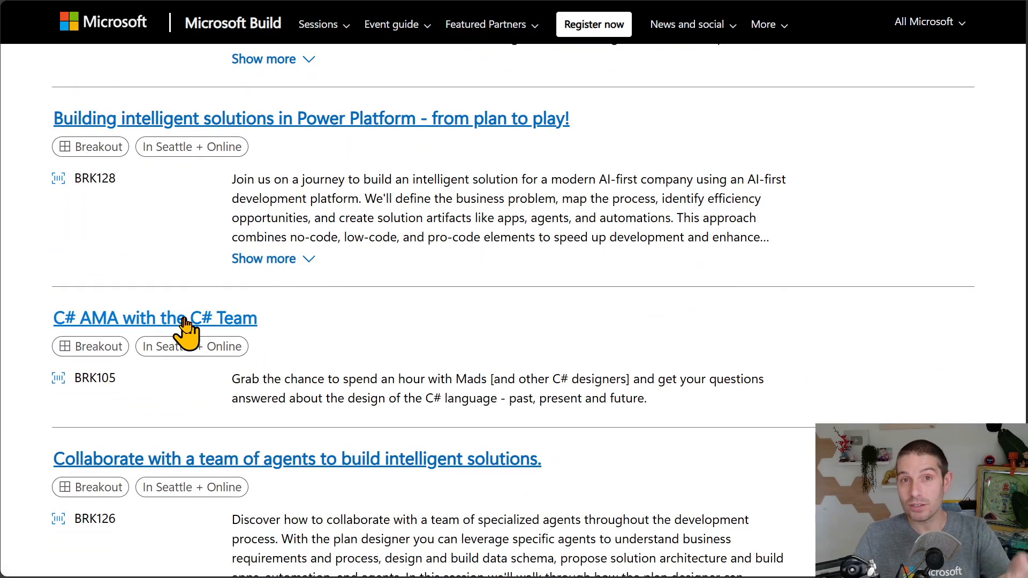
pyautogui.scroll(-3)
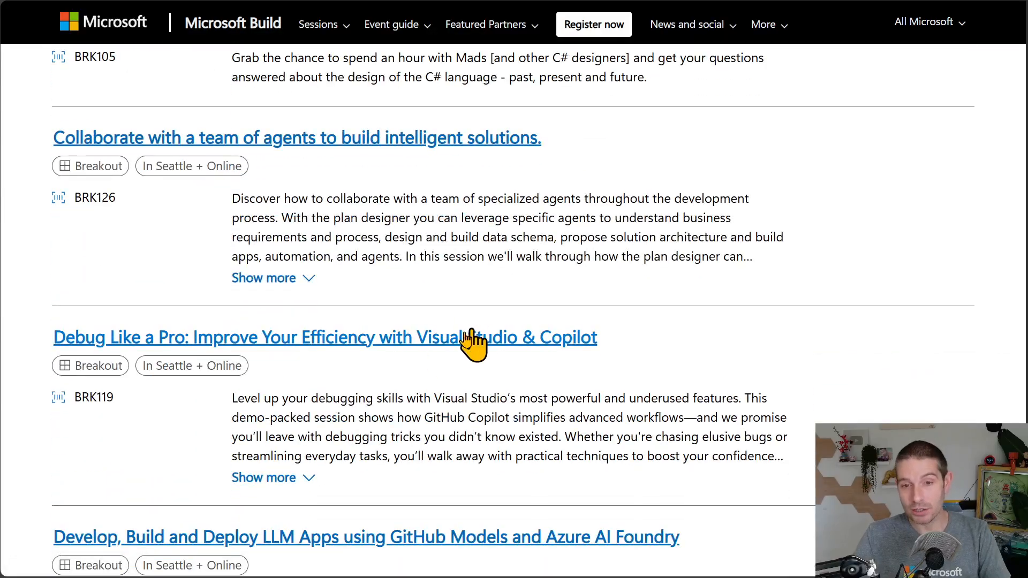
pyautogui.moveTo(472, 340)
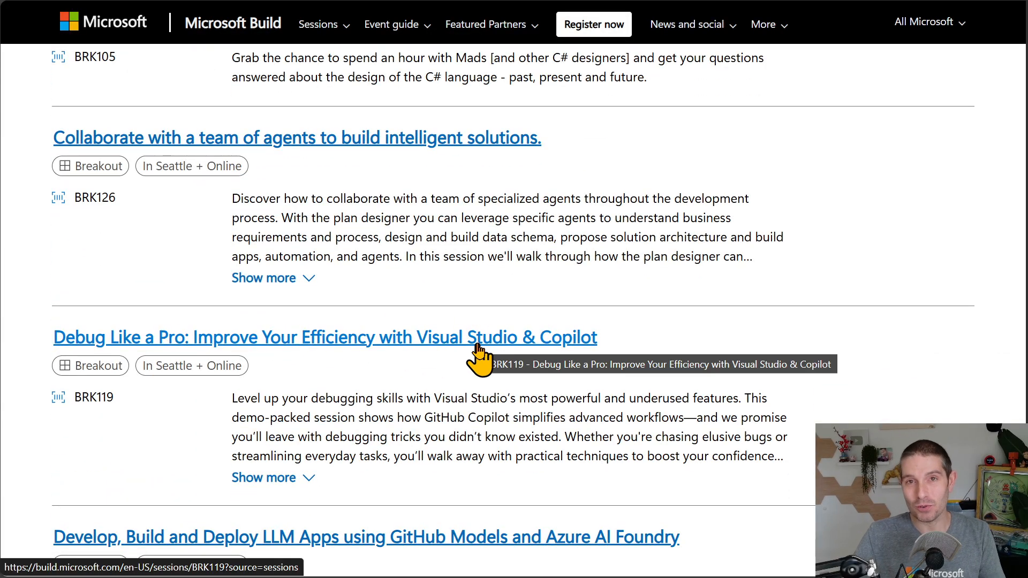
pyautogui.scroll(-3)
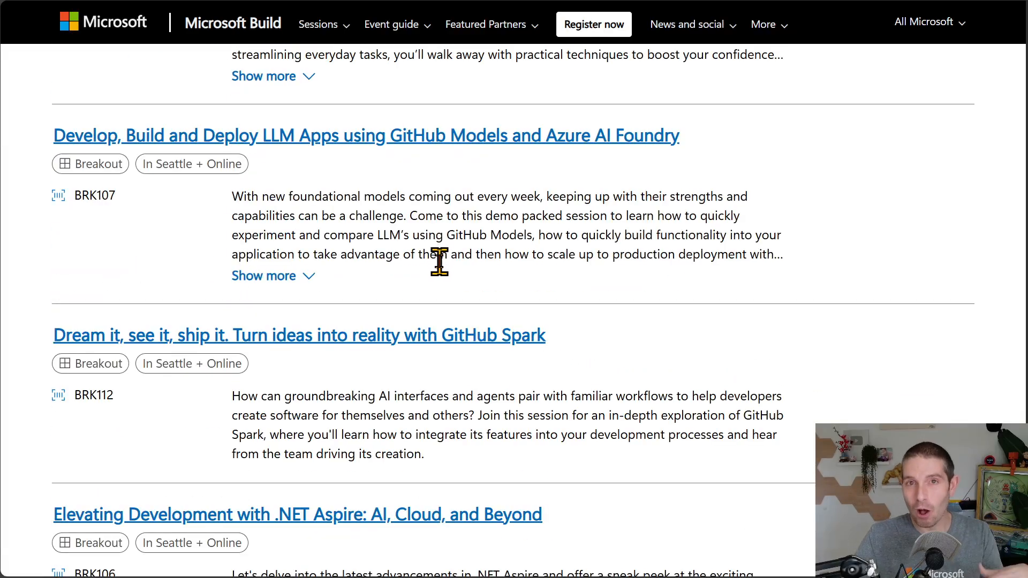
pyautogui.scroll(3)
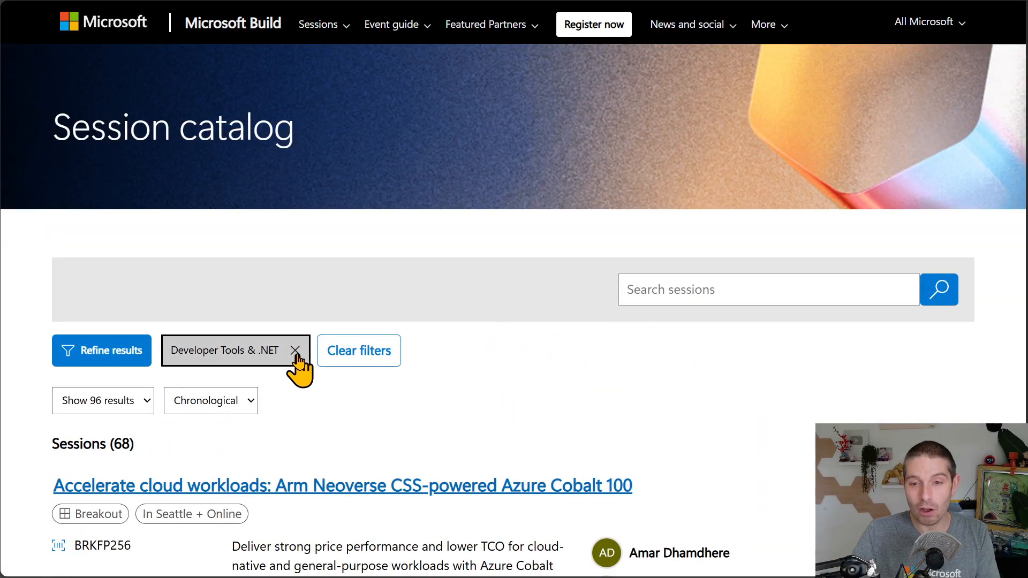
pyautogui.click(296, 350)
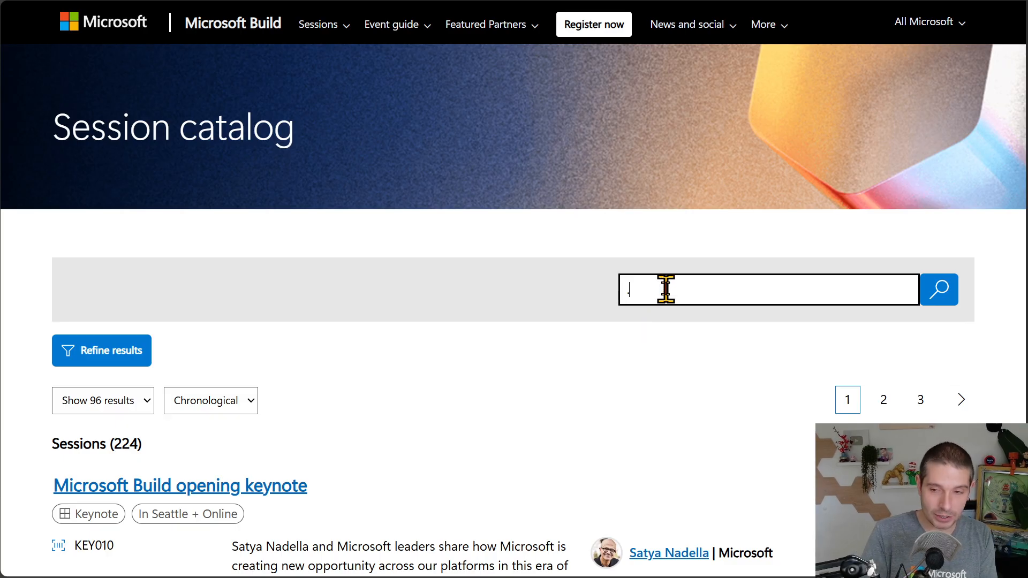
pyautogui.write('.net')
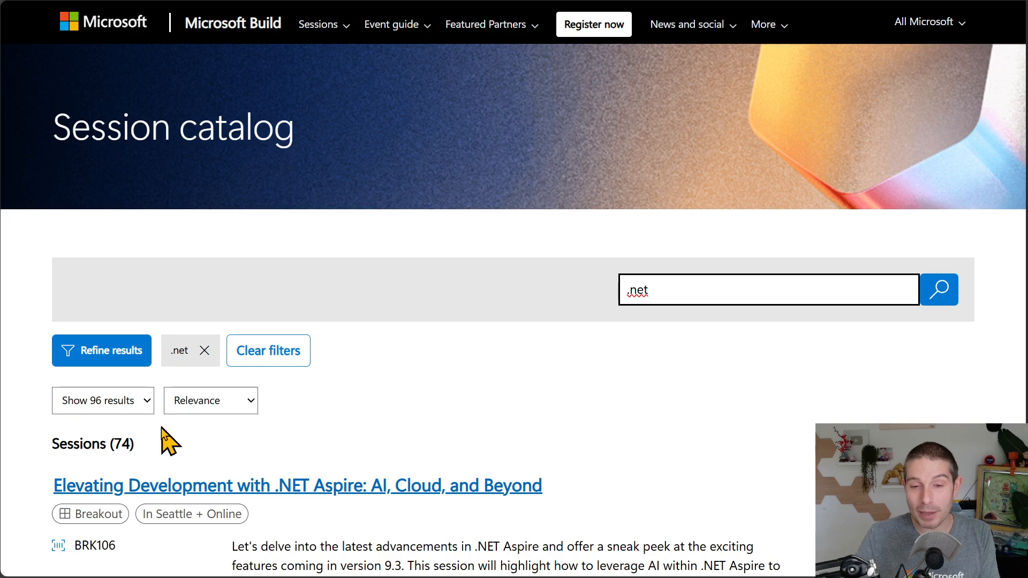
pyautogui.scroll(-3)
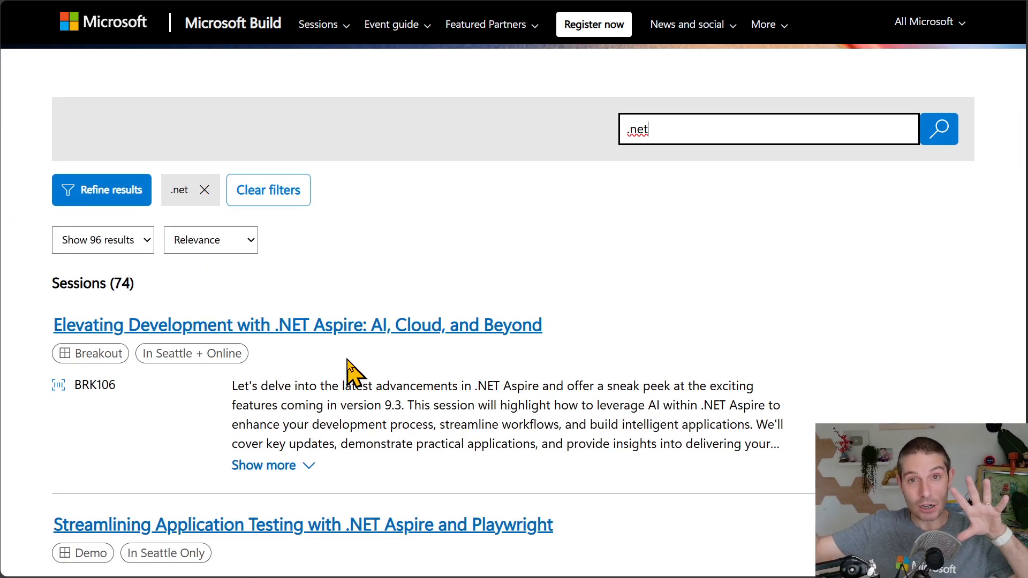
pyautogui.scroll(-3)
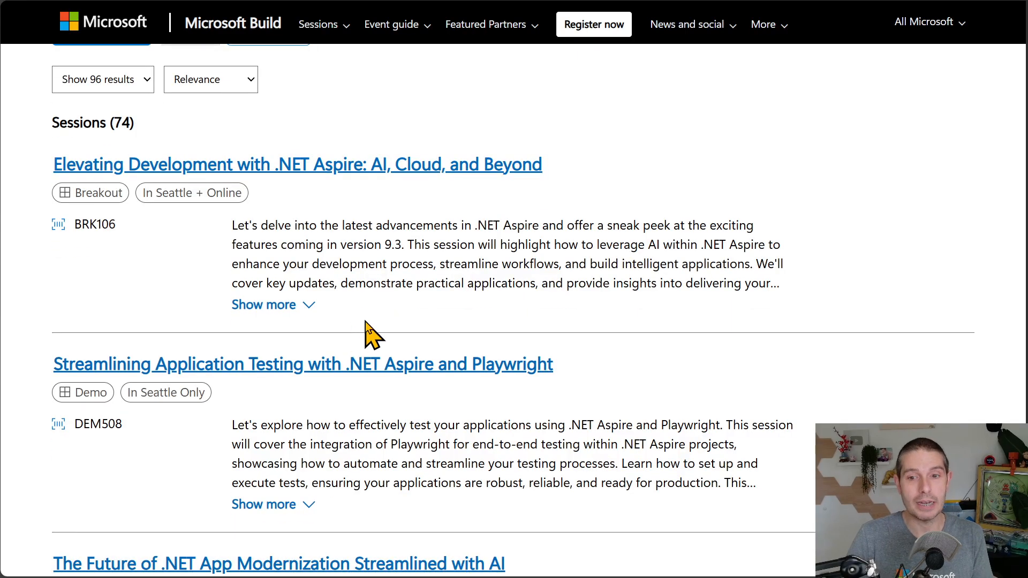
pyautogui.scroll(-3)
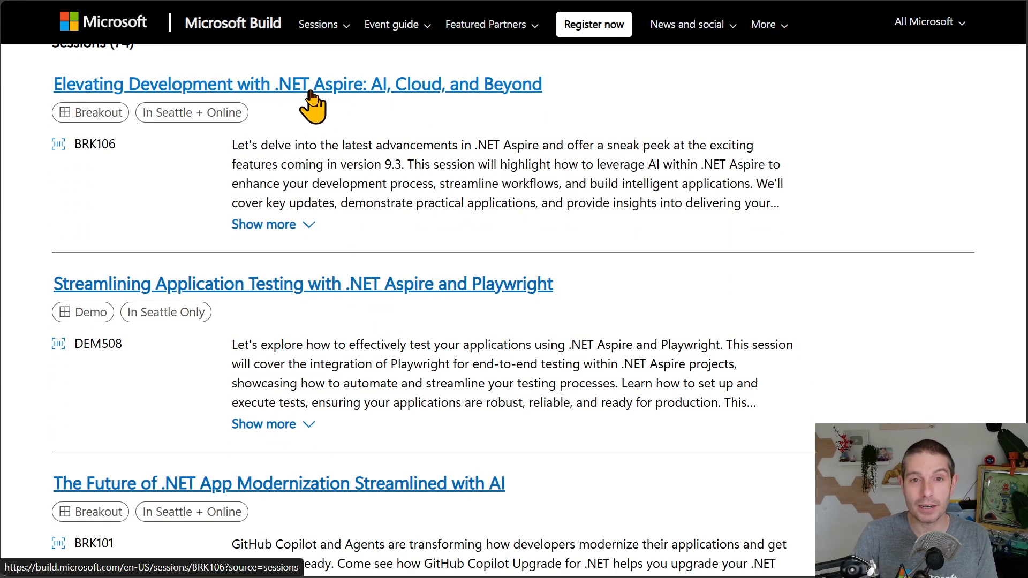
pyautogui.scroll(-3)
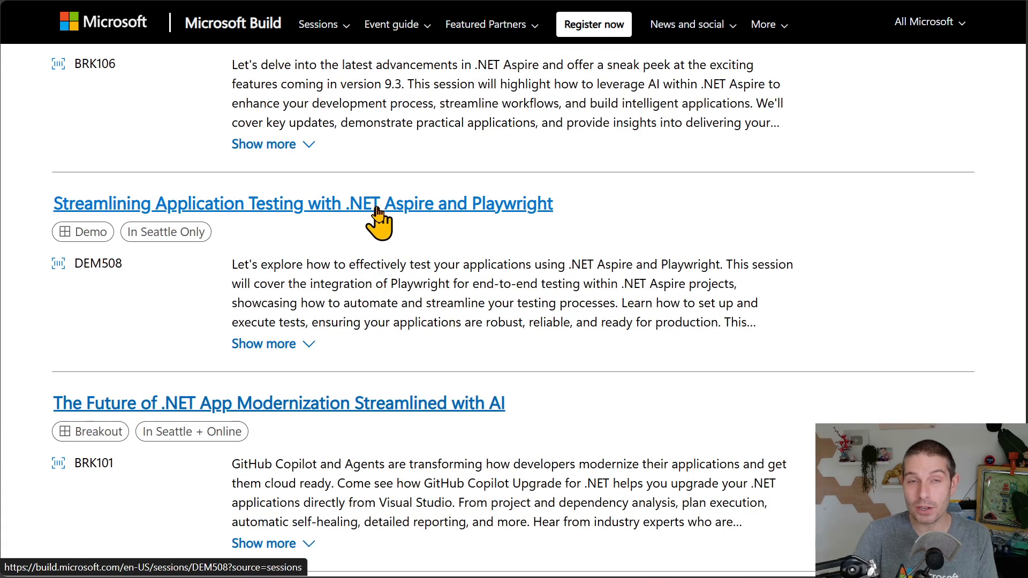
pyautogui.scroll(-3)
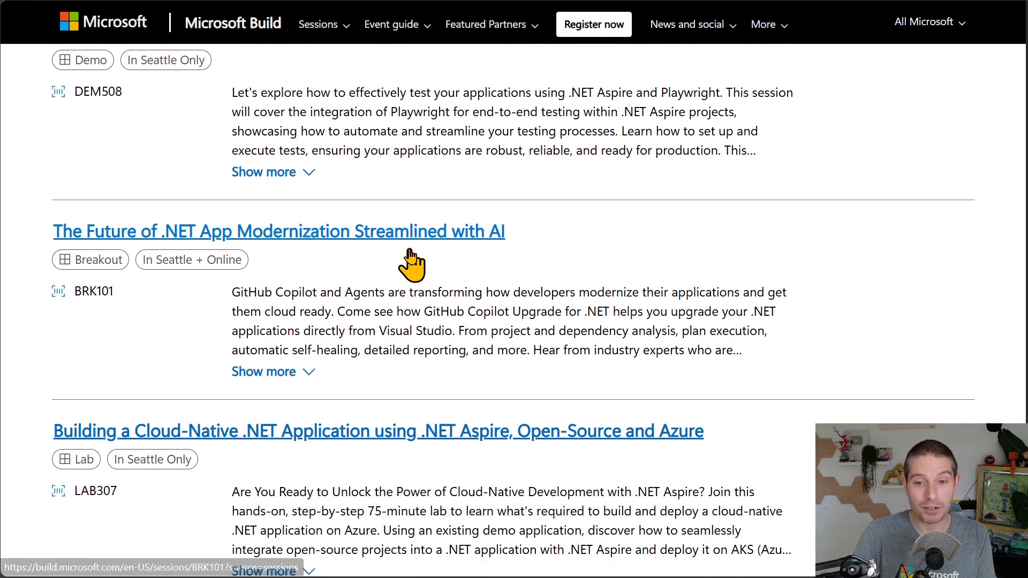
pyautogui.scroll(-3)
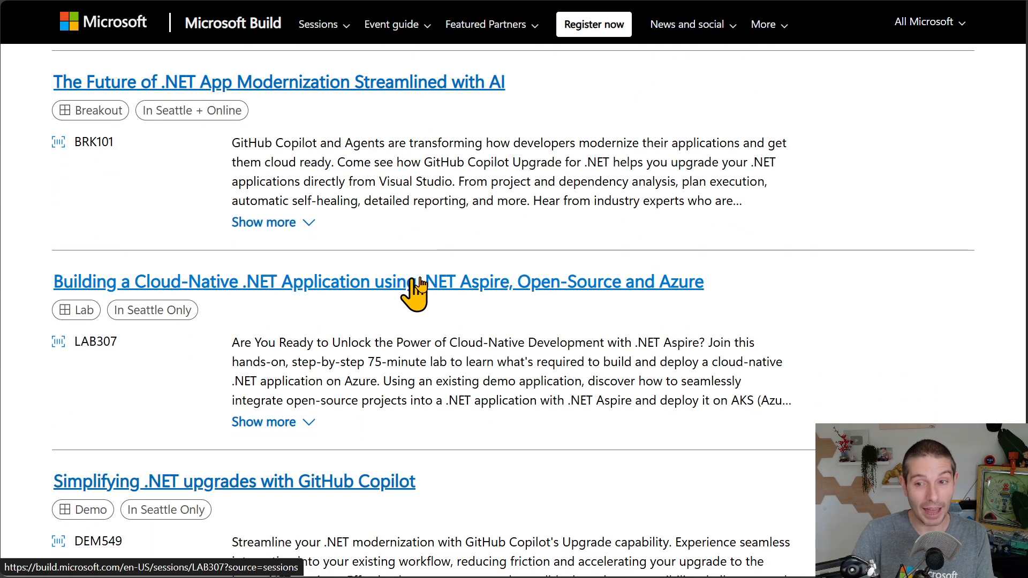
pyautogui.scroll(-3)
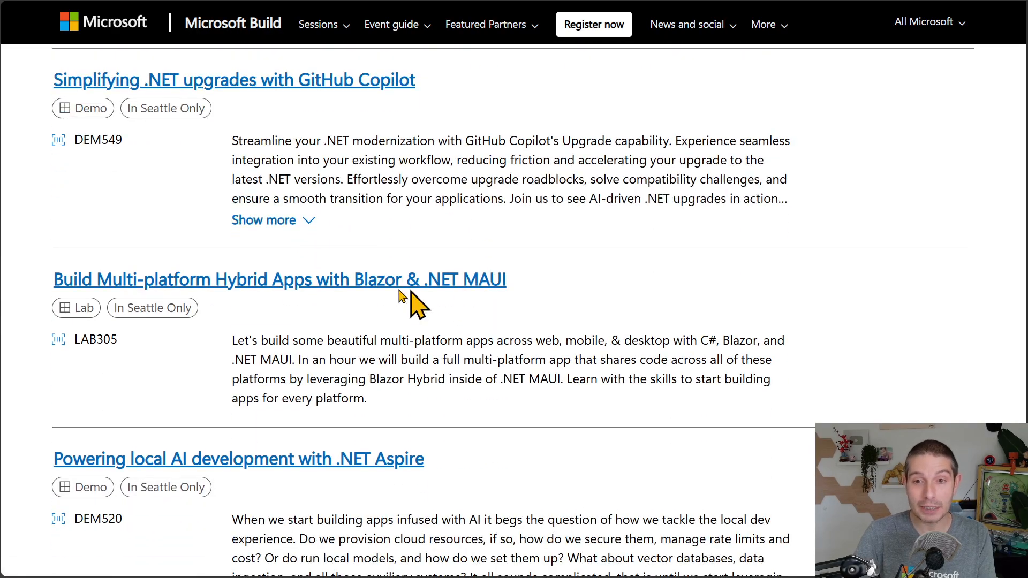
pyautogui.scroll(-3)
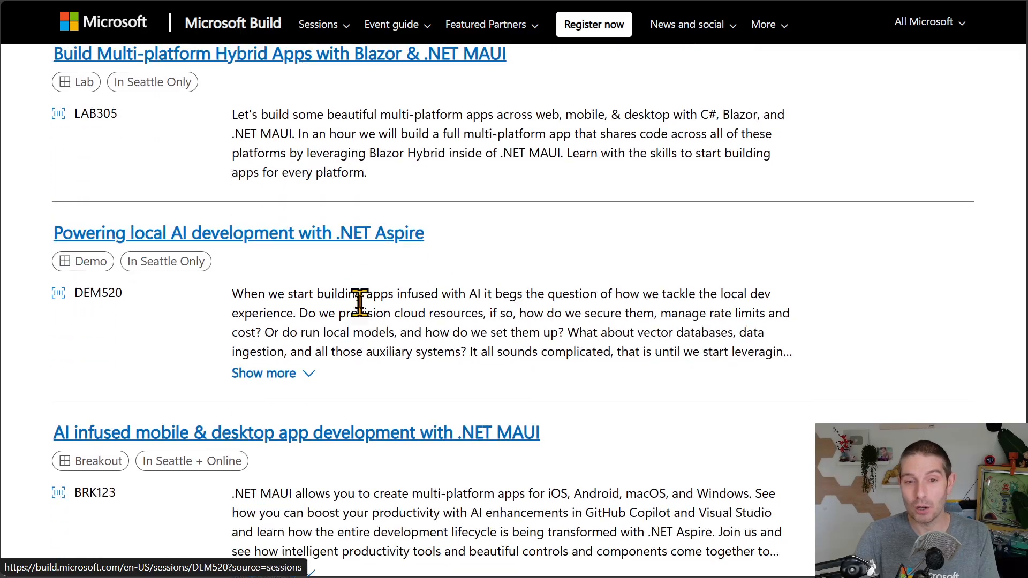
pyautogui.scroll(-3)
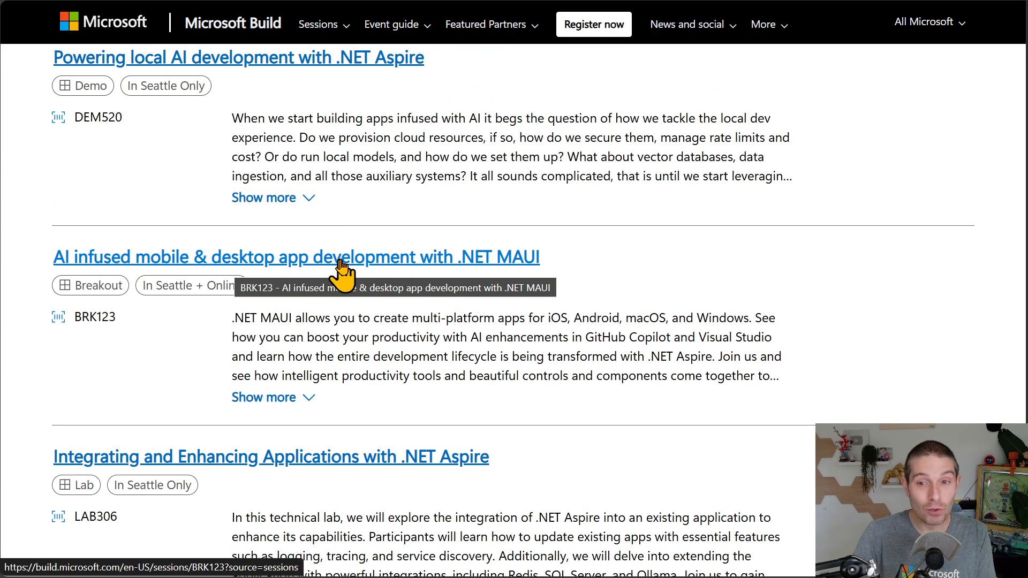
pyautogui.scroll(-3)
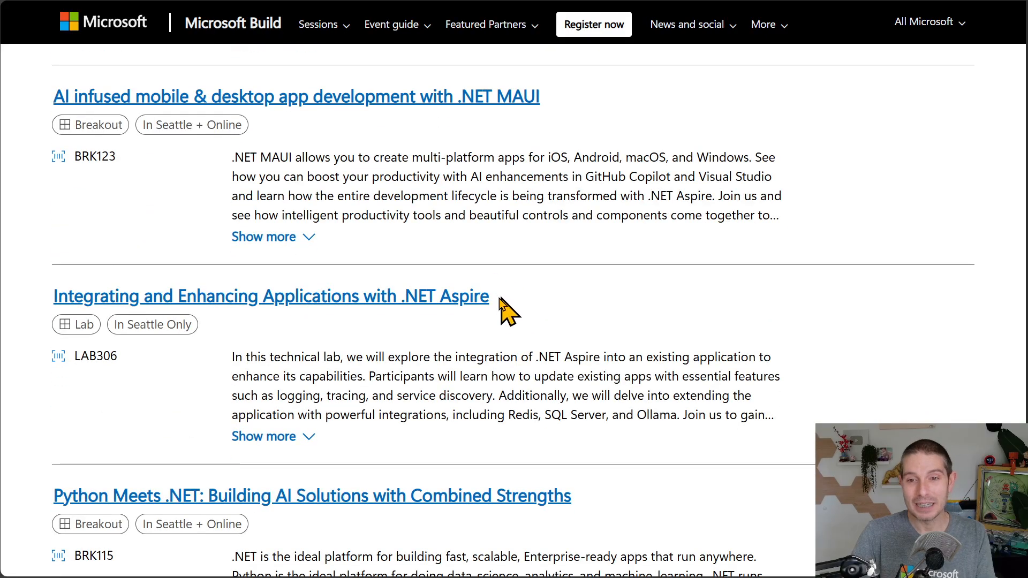
pyautogui.scroll(-3)
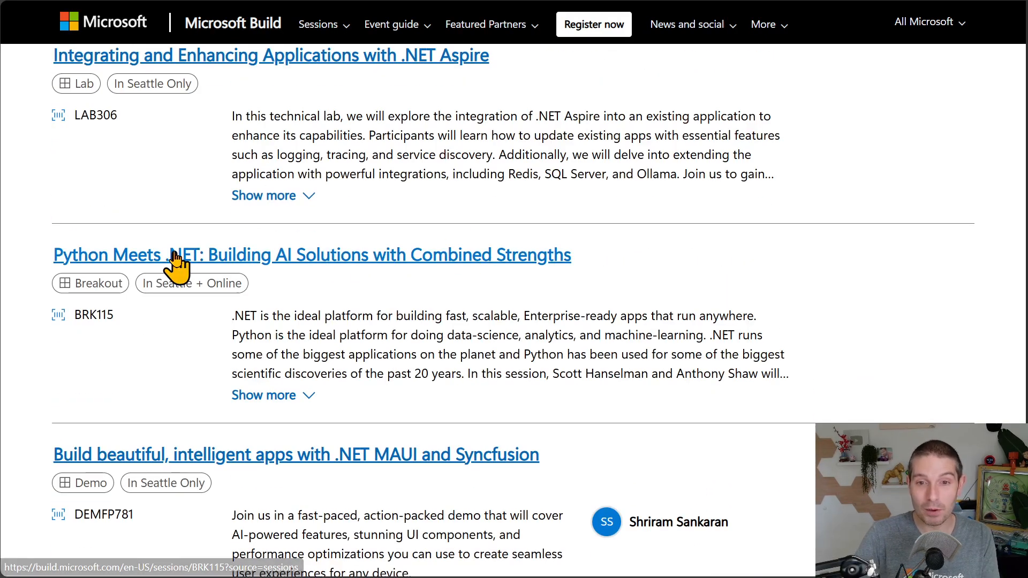
pyautogui.scroll(-3)
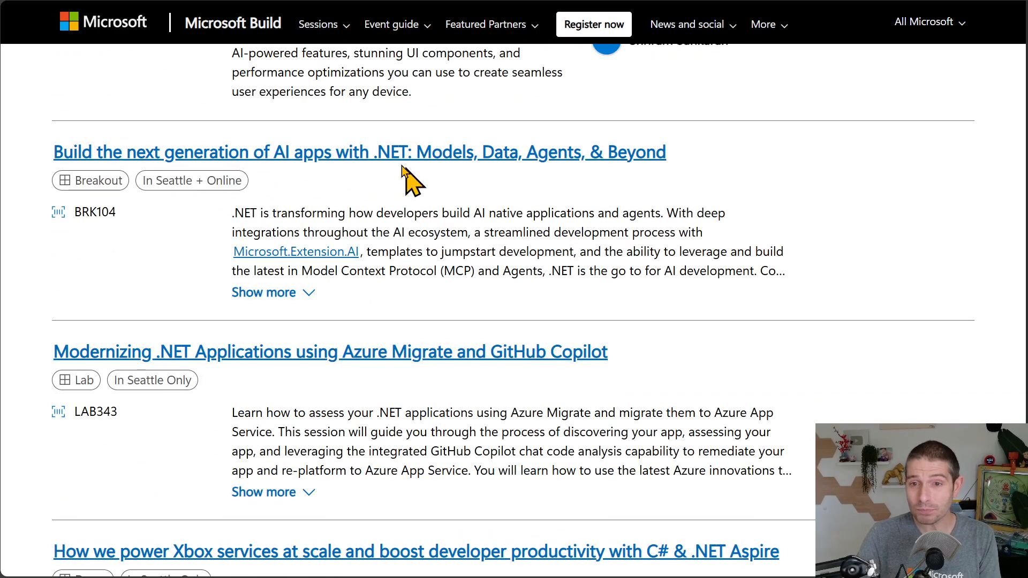
pyautogui.moveTo(599, 183)
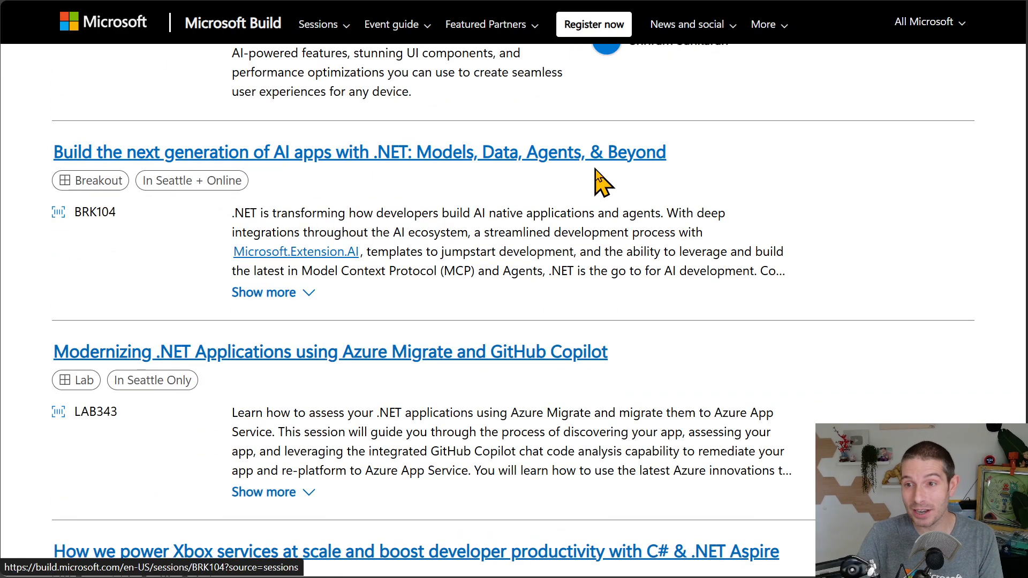
pyautogui.scroll(-3)
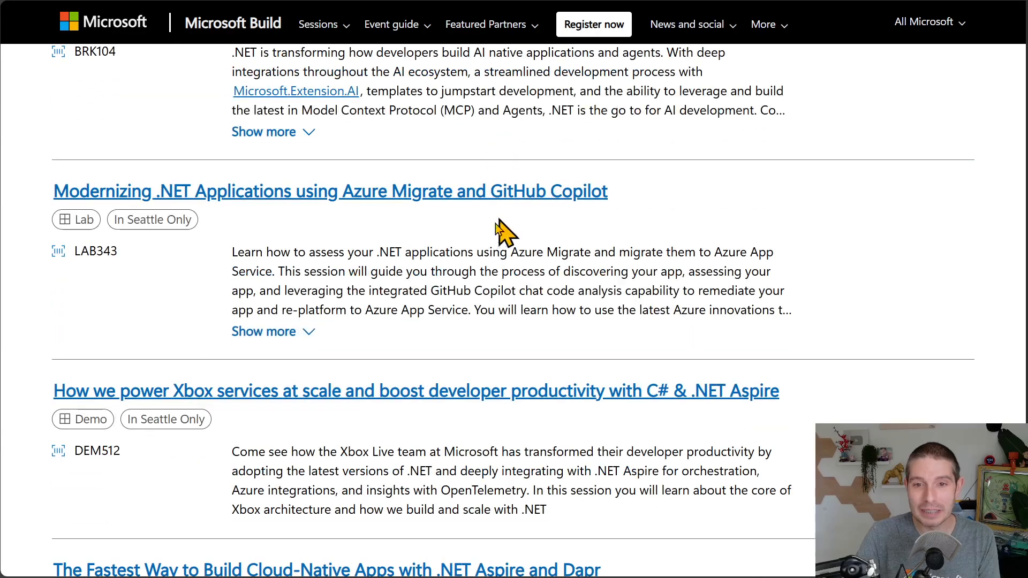
pyautogui.scroll(-3)
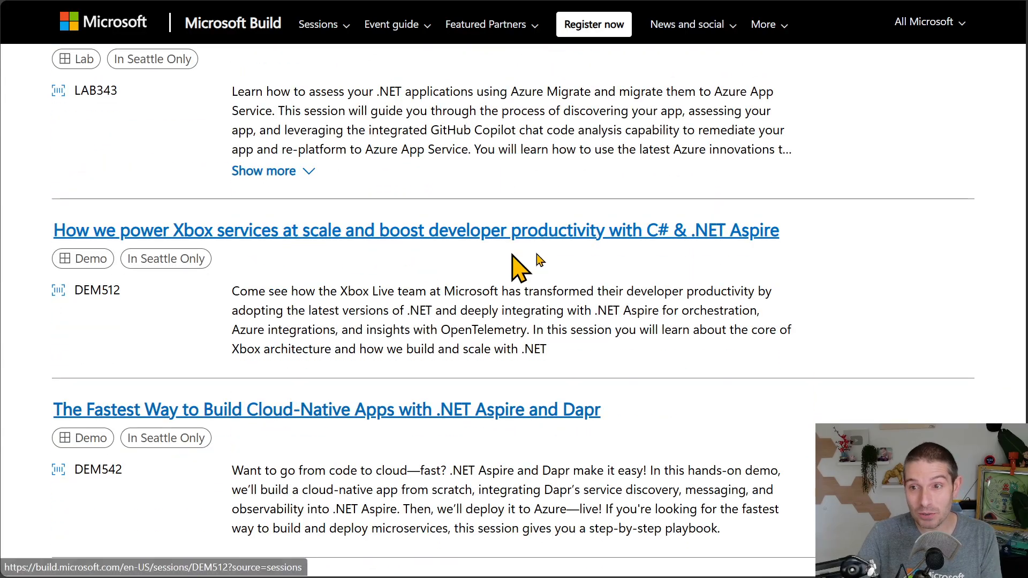
pyautogui.scroll(-3)
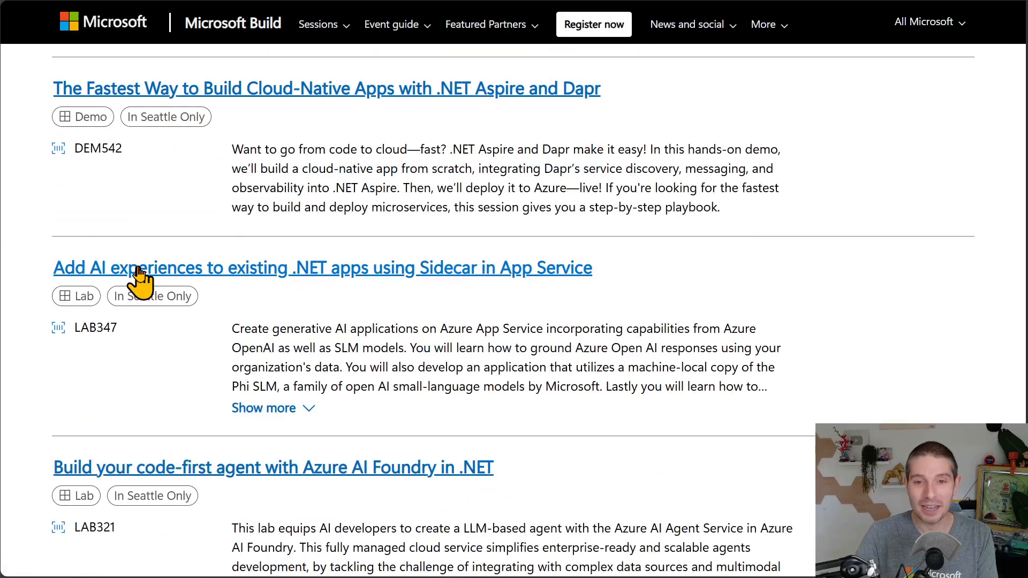
pyautogui.moveTo(452, 279)
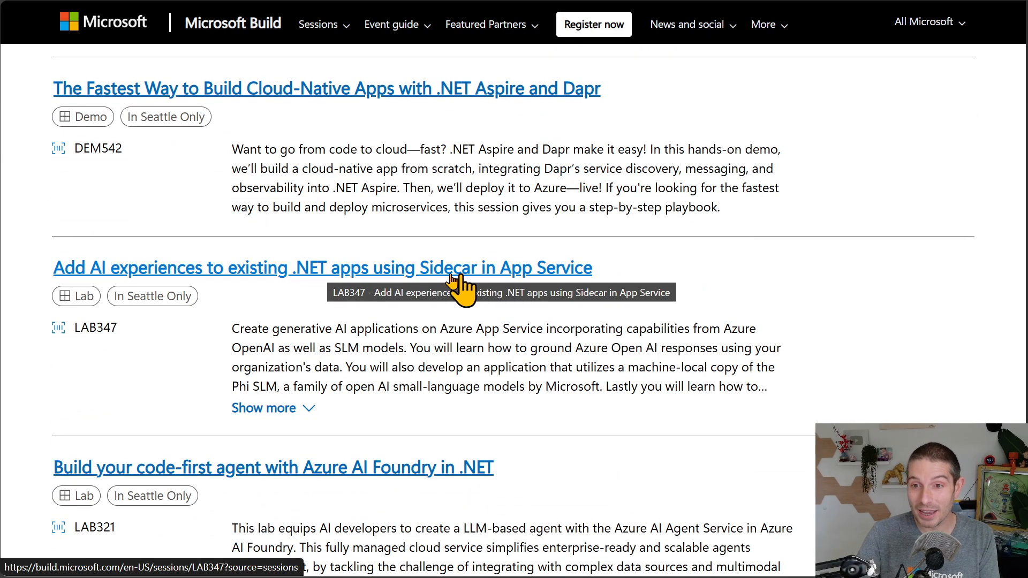
pyautogui.scroll(-3)
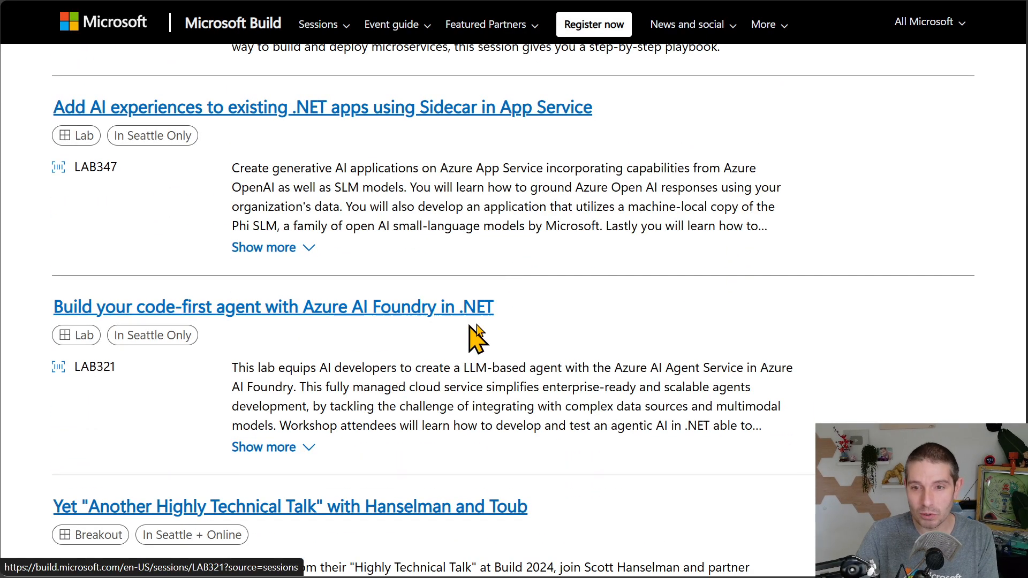
pyautogui.scroll(-3)
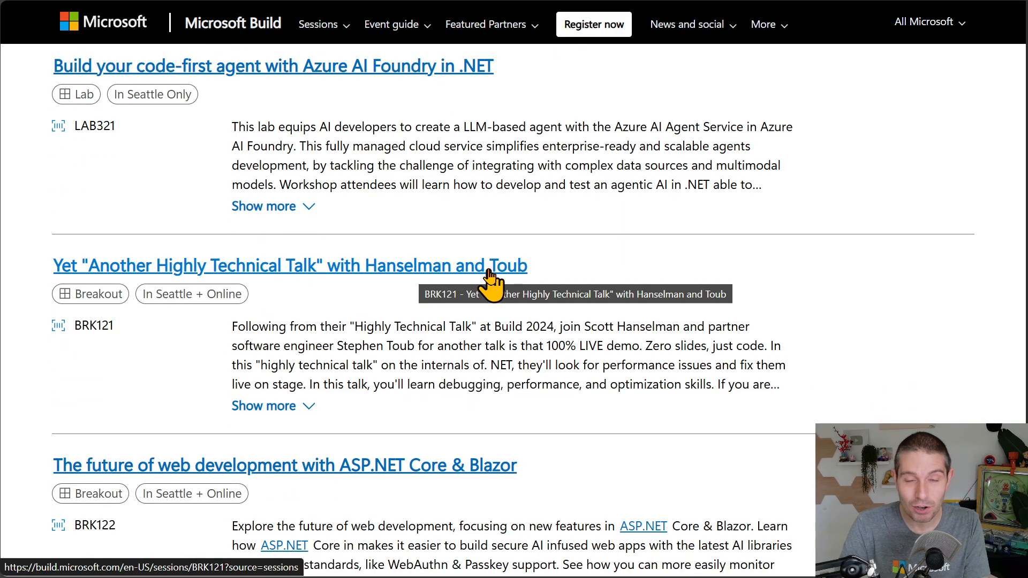
pyautogui.scroll(-3)
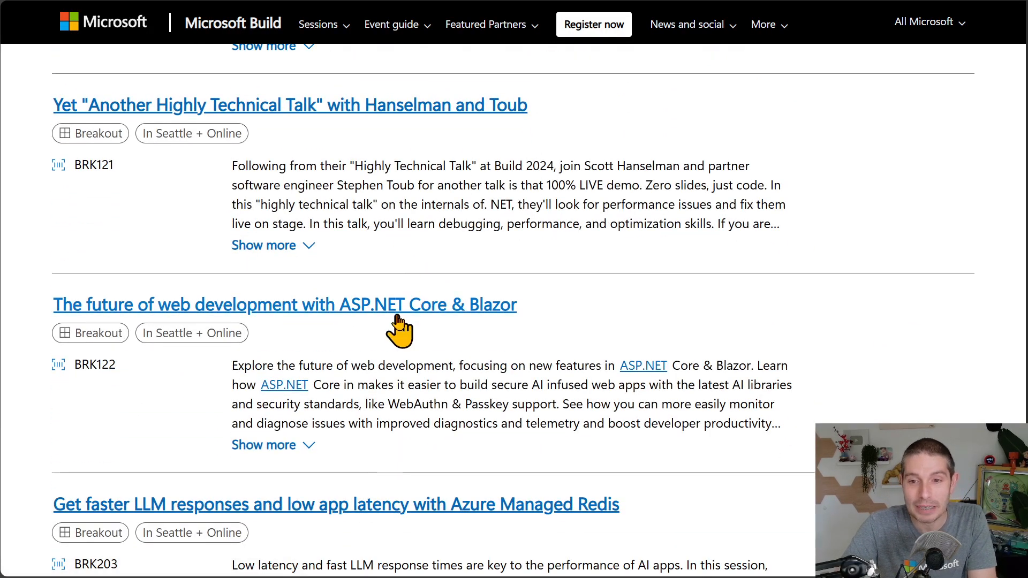
pyautogui.scroll(-3)
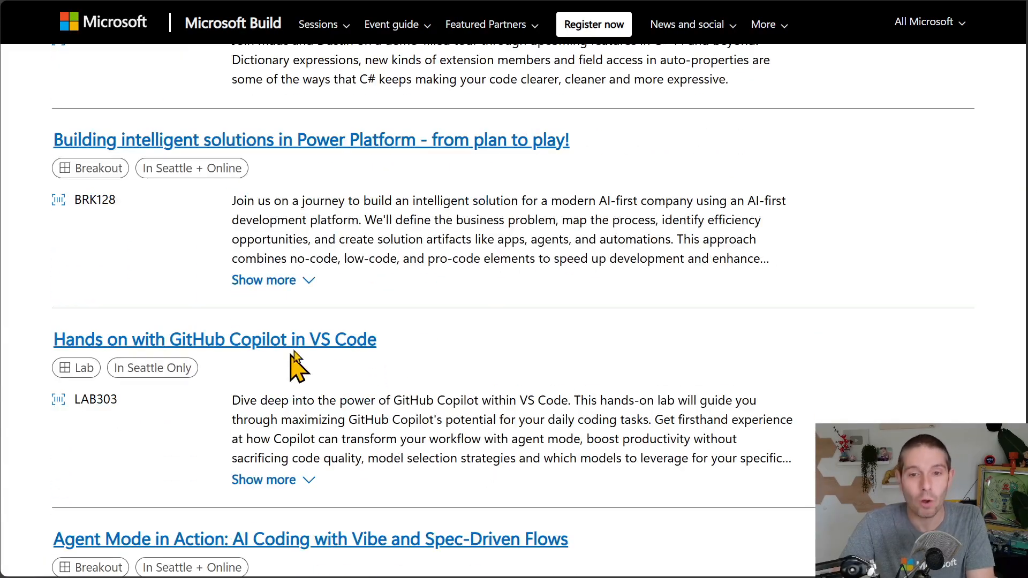
pyautogui.scroll(-3)
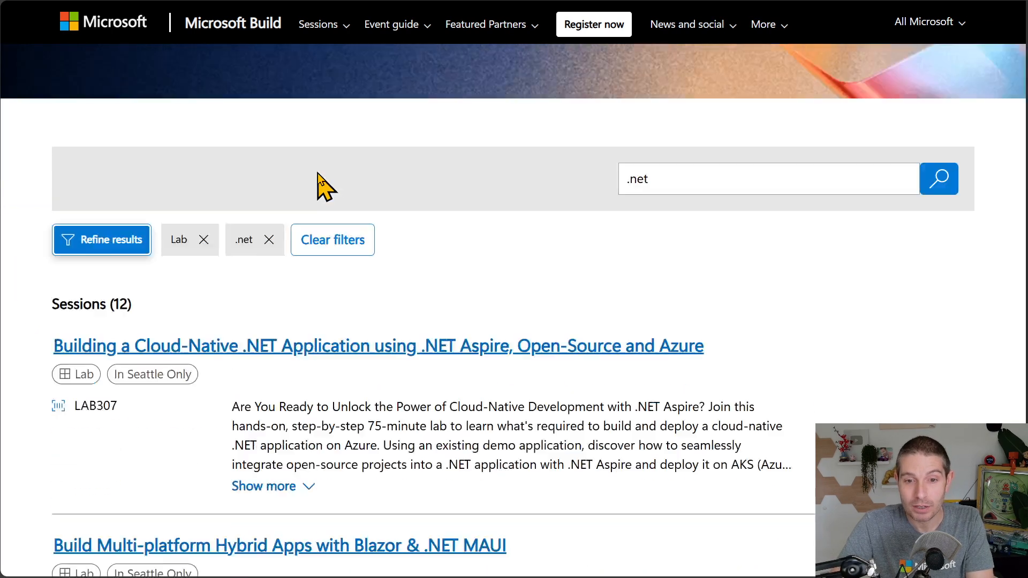
pyautogui.scroll(-3)
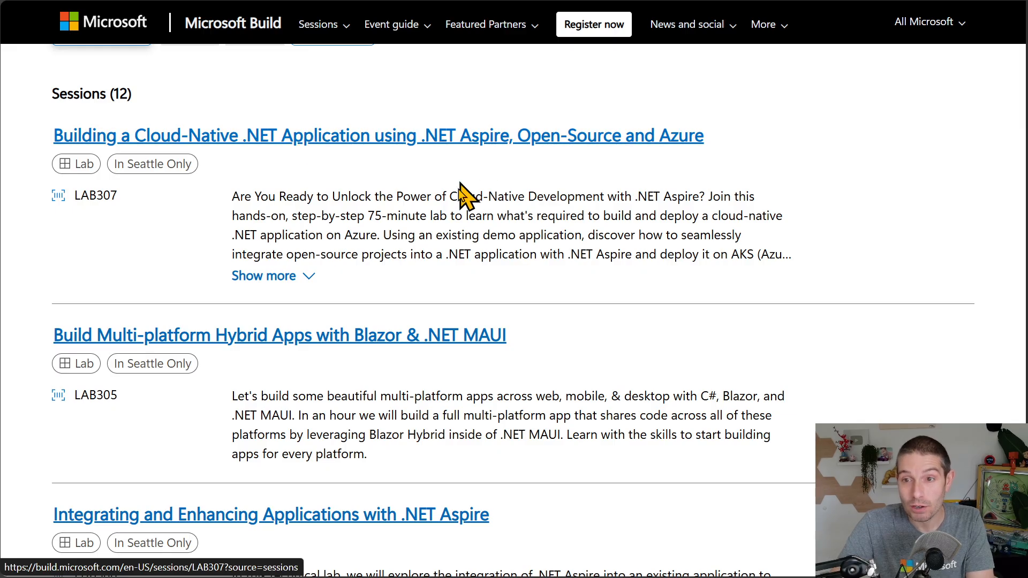
pyautogui.moveTo(544, 154)
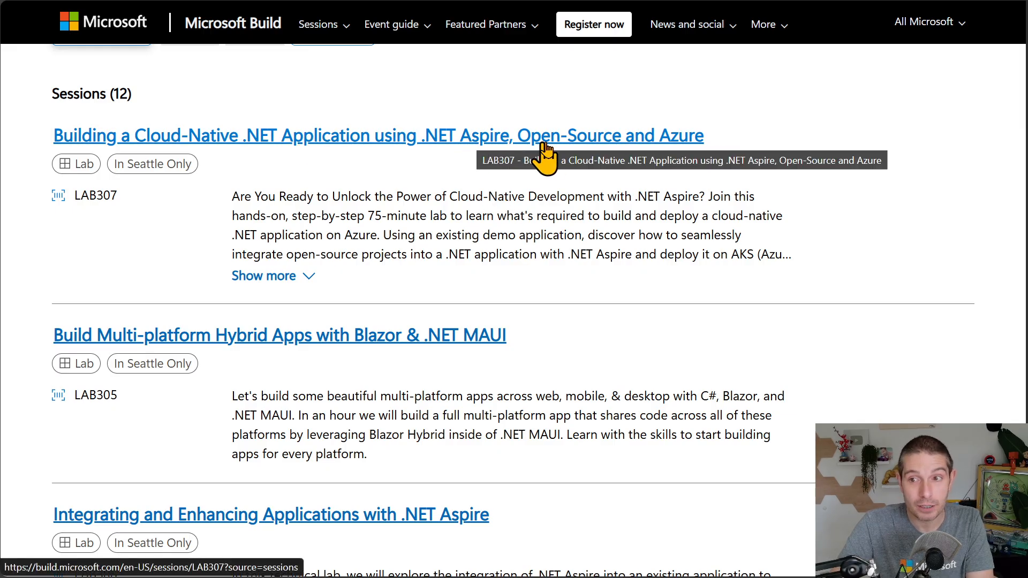
pyautogui.moveTo(701, 169)
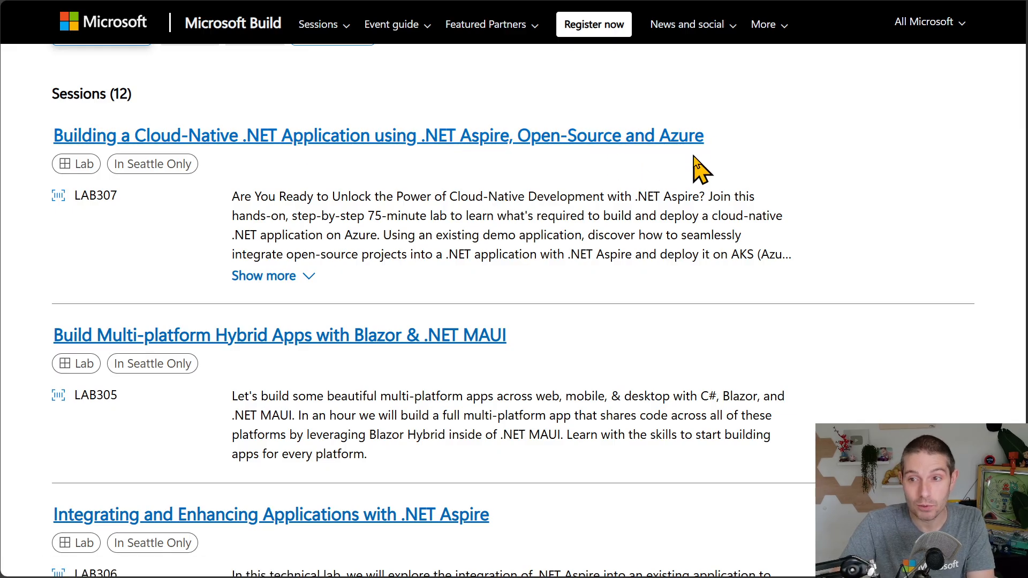
pyautogui.scroll(-3)
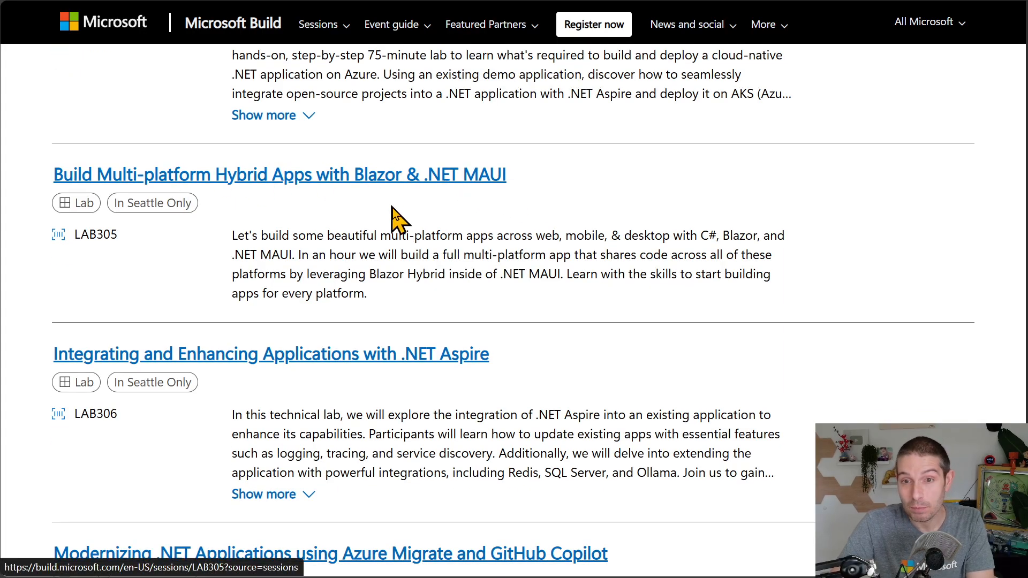
pyautogui.scroll(-3)
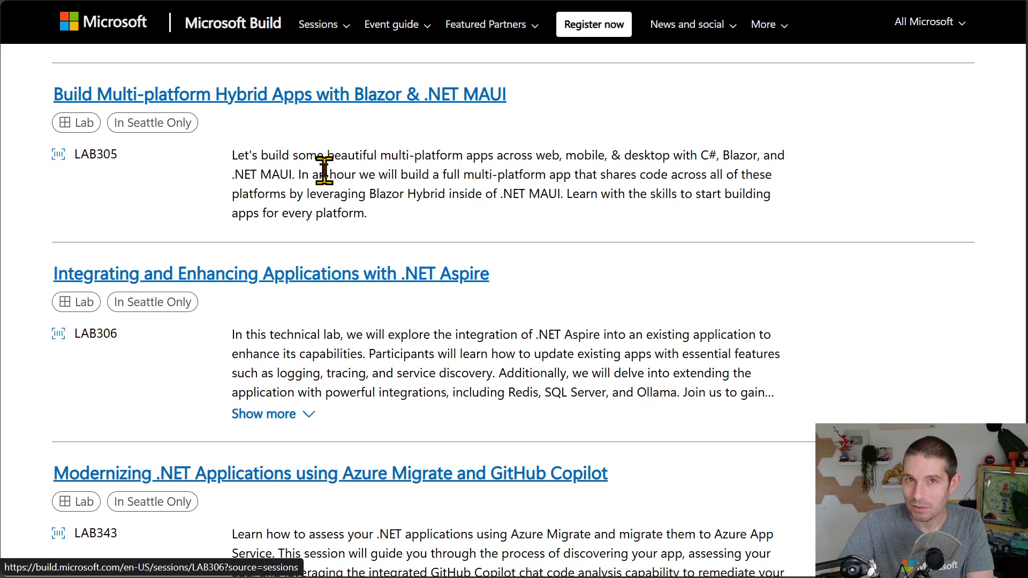
pyautogui.moveTo(387, 226)
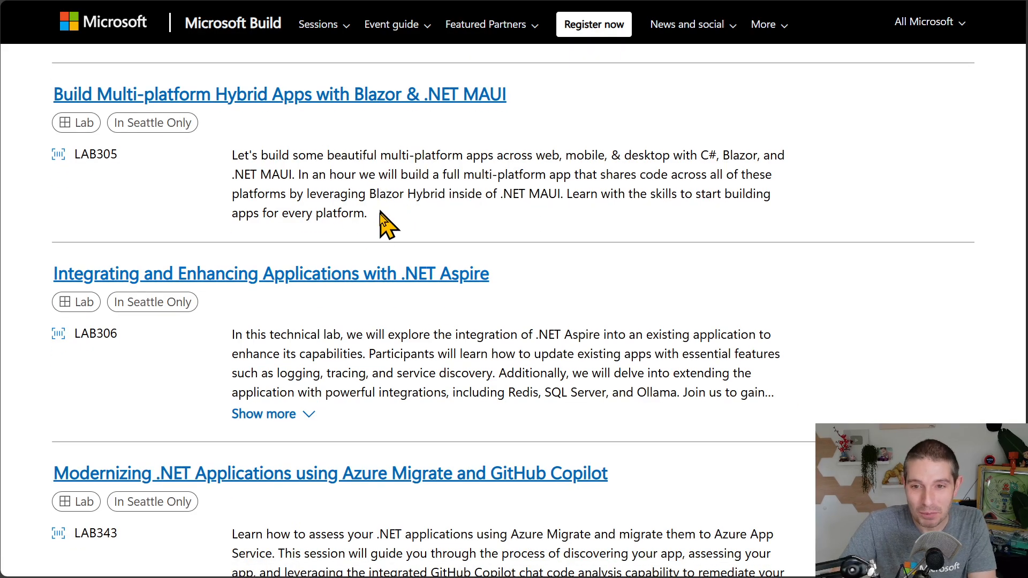
pyautogui.scroll(-3)
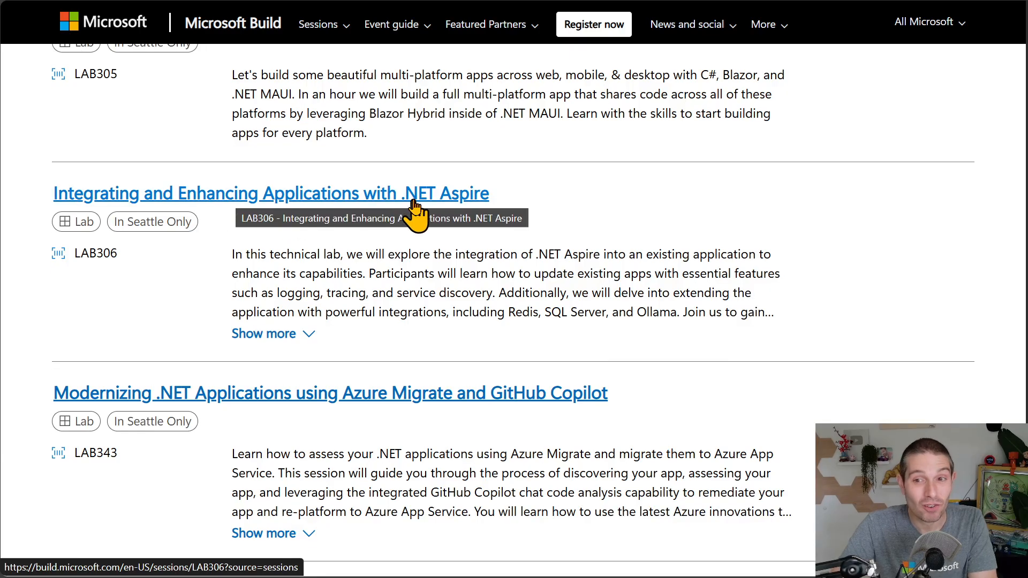
pyautogui.scroll(-3)
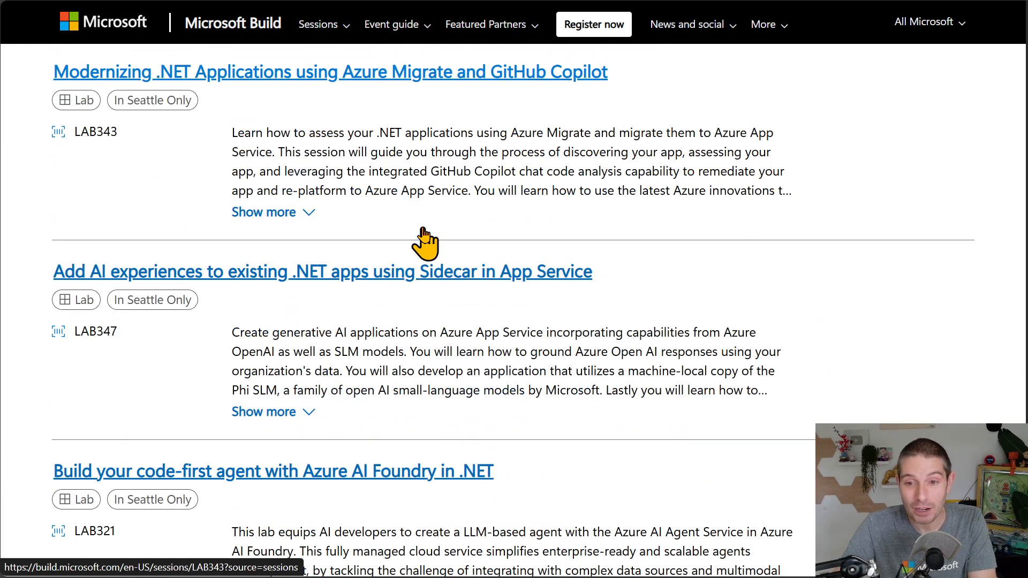
pyautogui.scroll(-3)
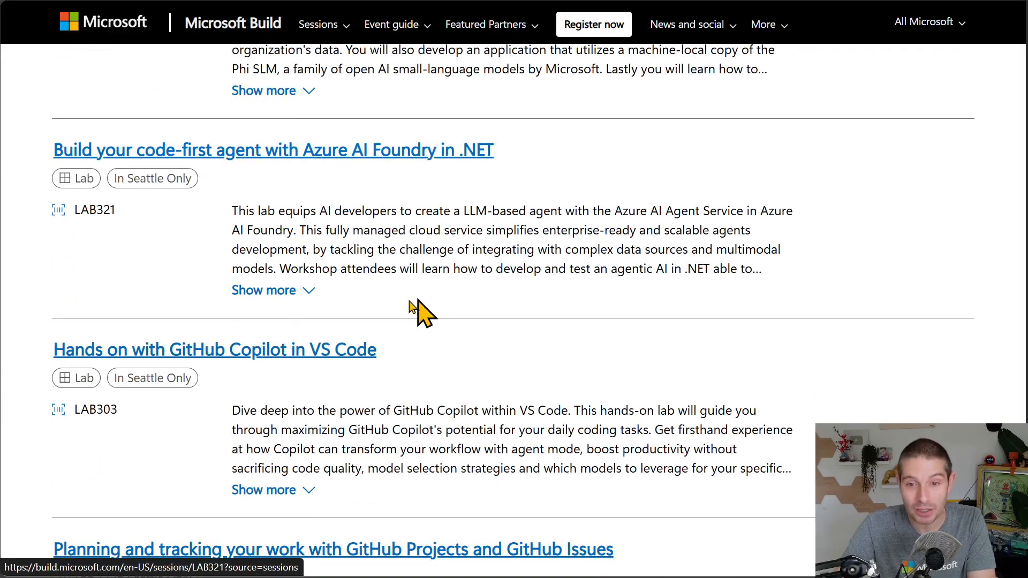
pyautogui.scroll(-3)
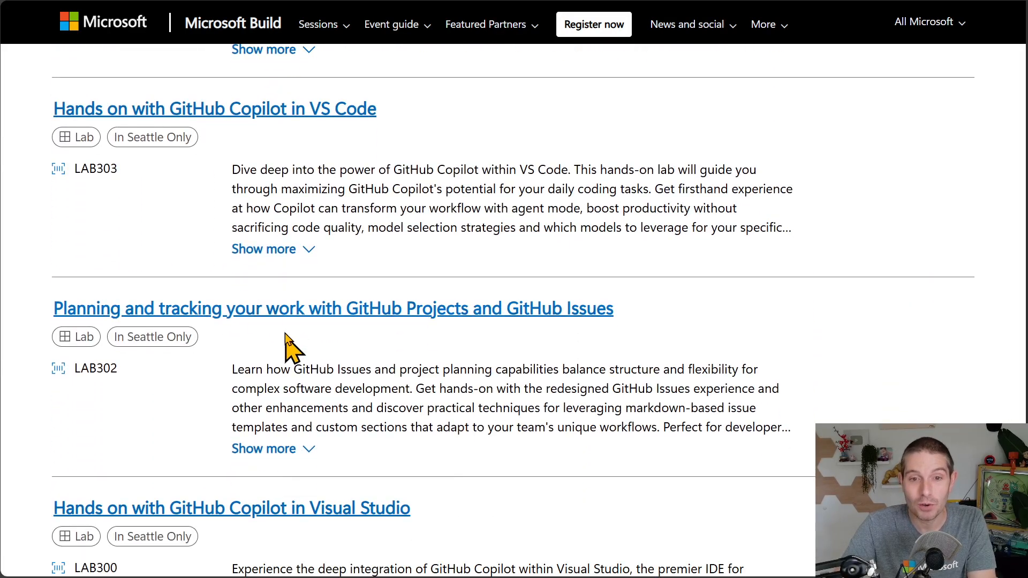
pyautogui.scroll(-3)
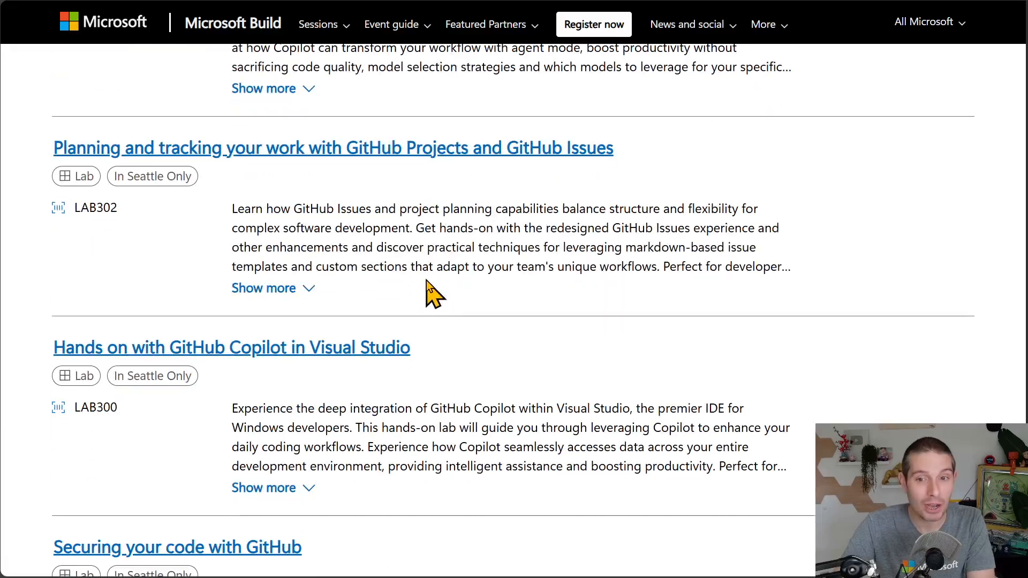
pyautogui.scroll(-3)
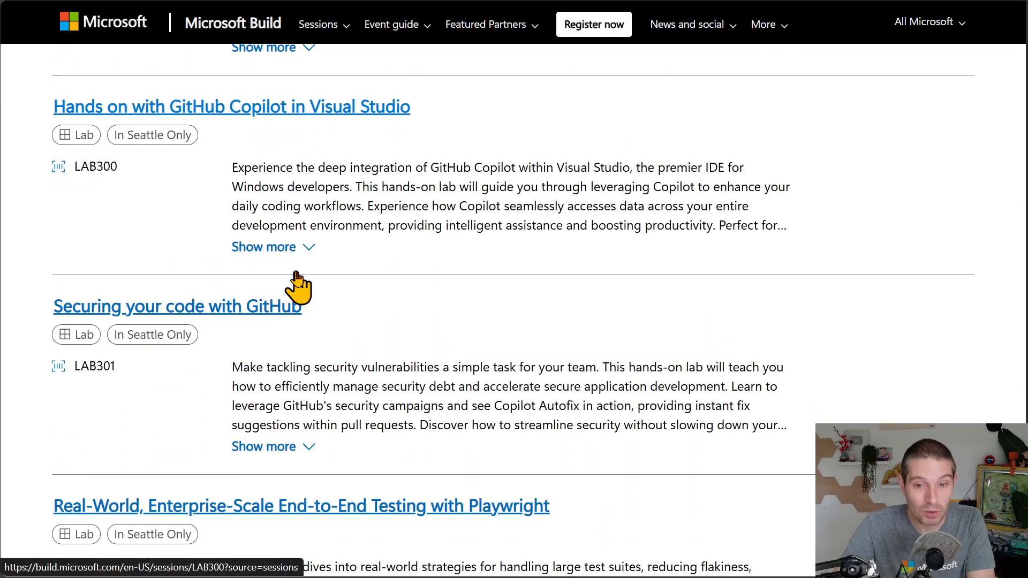
pyautogui.scroll(-3)
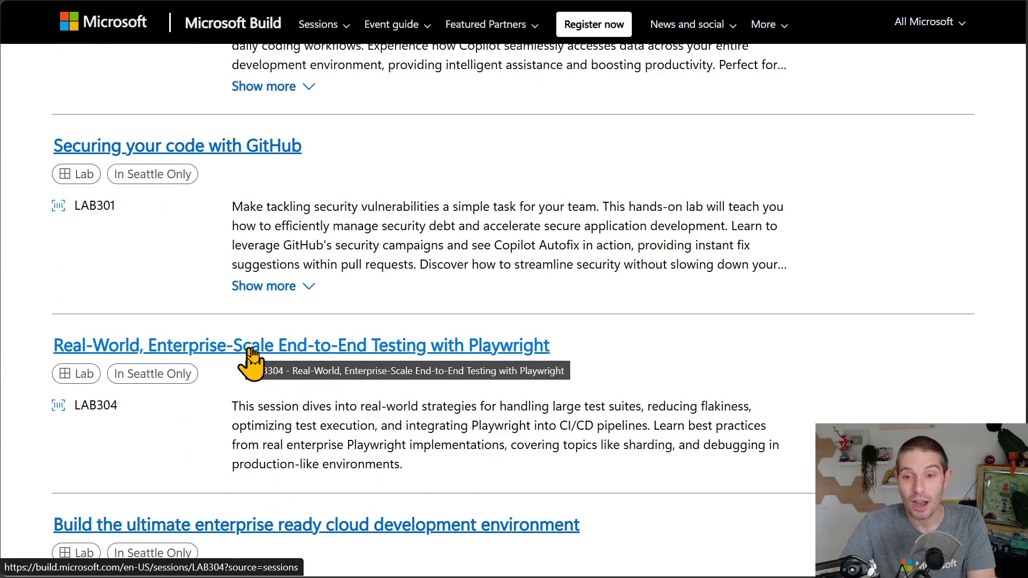
pyautogui.scroll(-3)
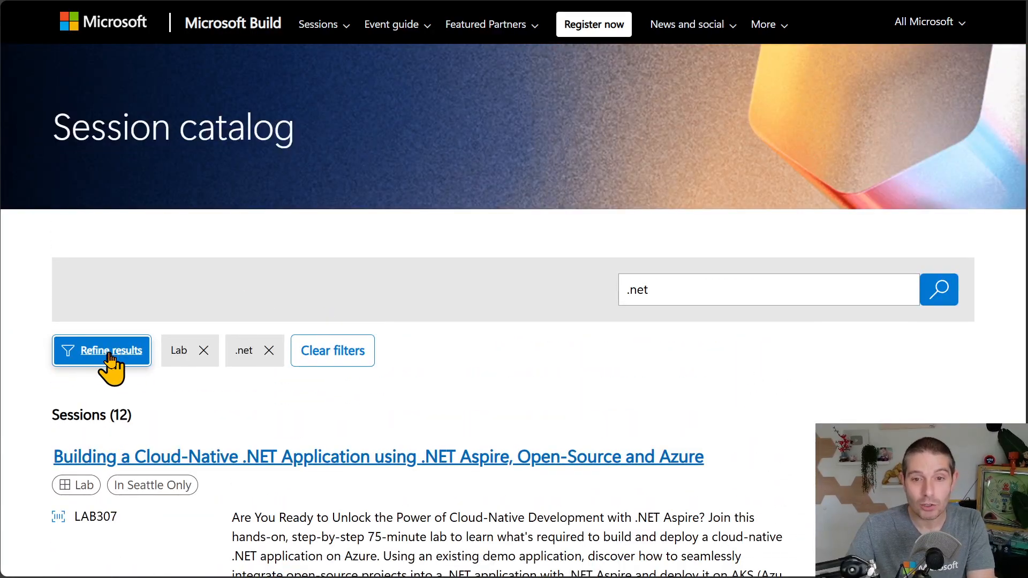
# Step: Filter the .net sessions to the Demo session type, leaving 23 results
pyautogui.click(102, 350)
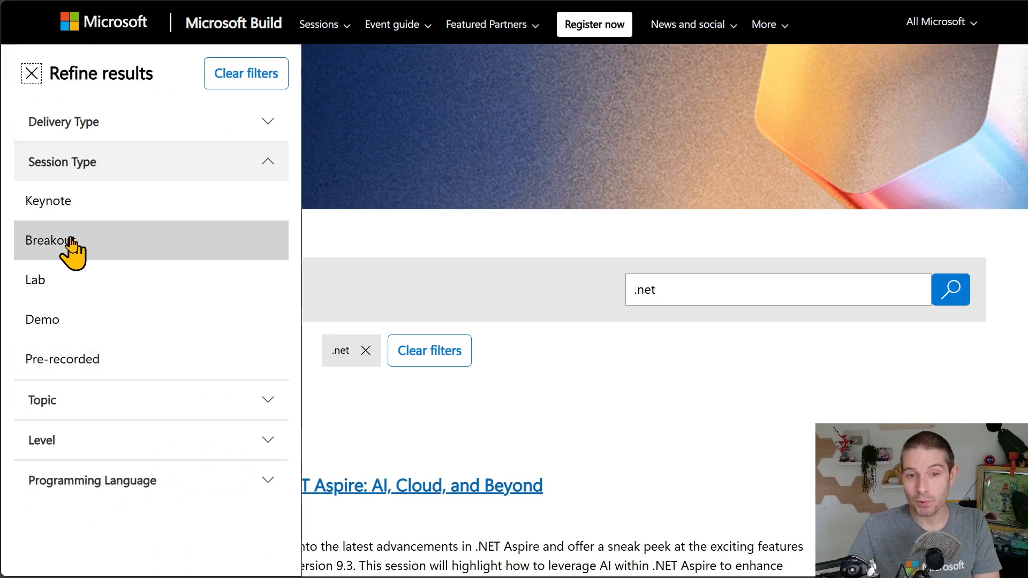
pyautogui.moveTo(95, 249)
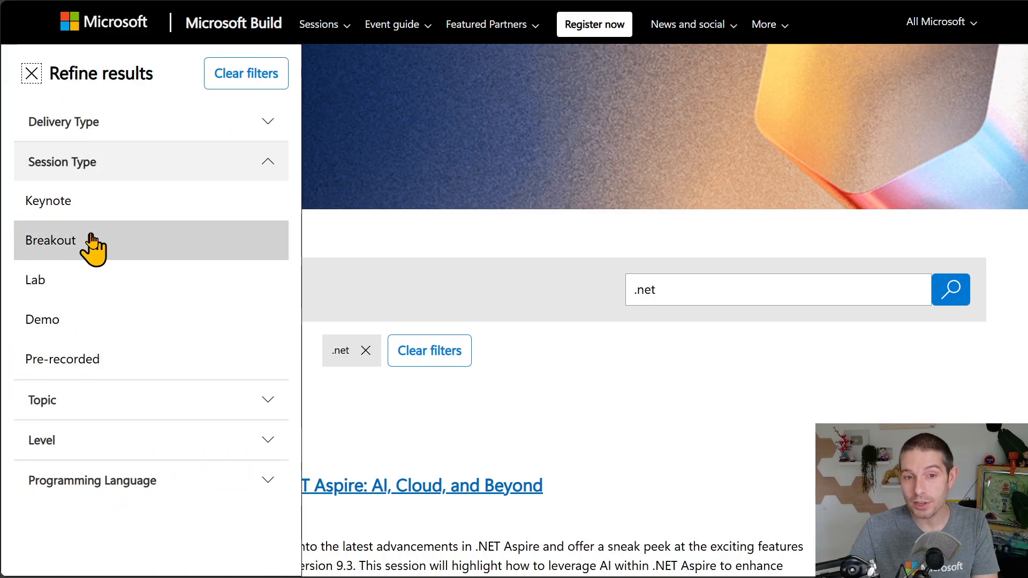
pyautogui.click(41, 319)
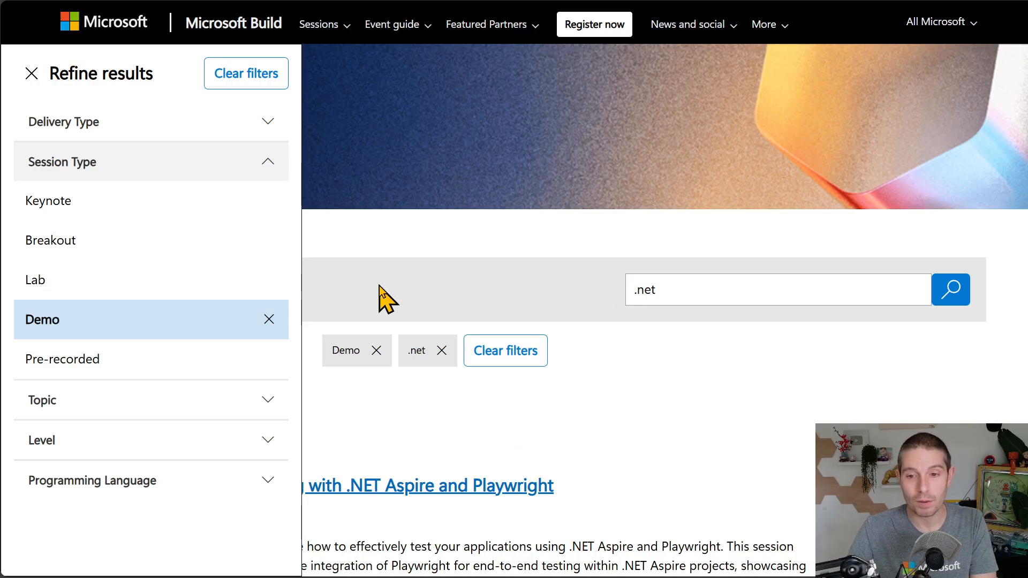
pyautogui.click(30, 72)
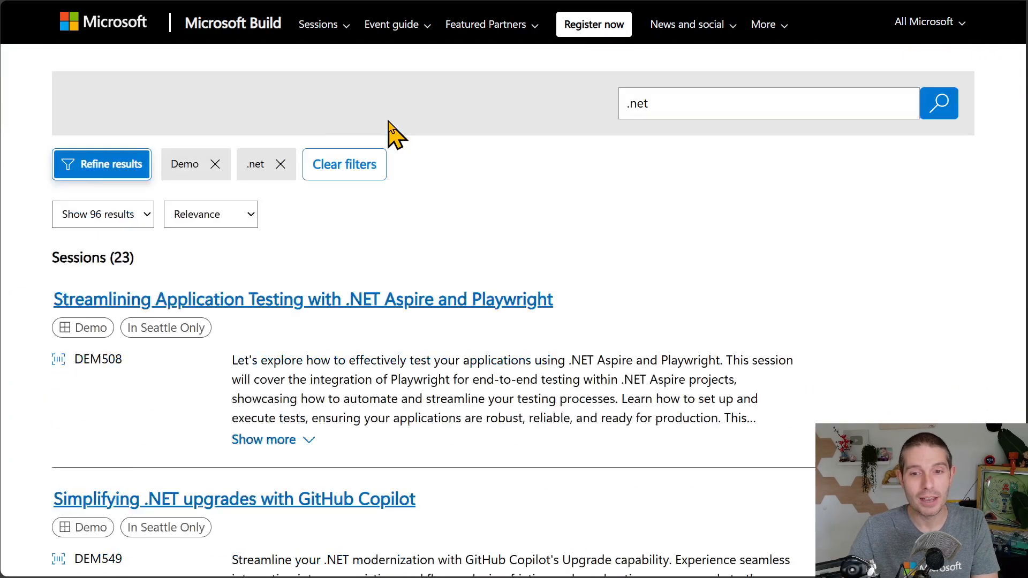
pyautogui.scroll(-3)
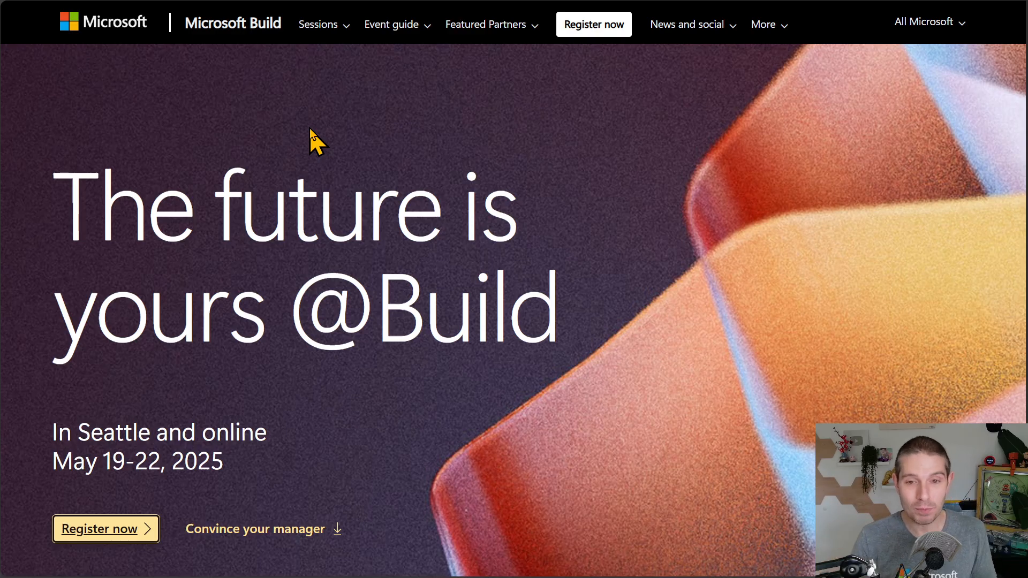
# Step: Scroll the featured speakers carousel right to reveal the later of the 13 speakers
pyautogui.scroll(-3)
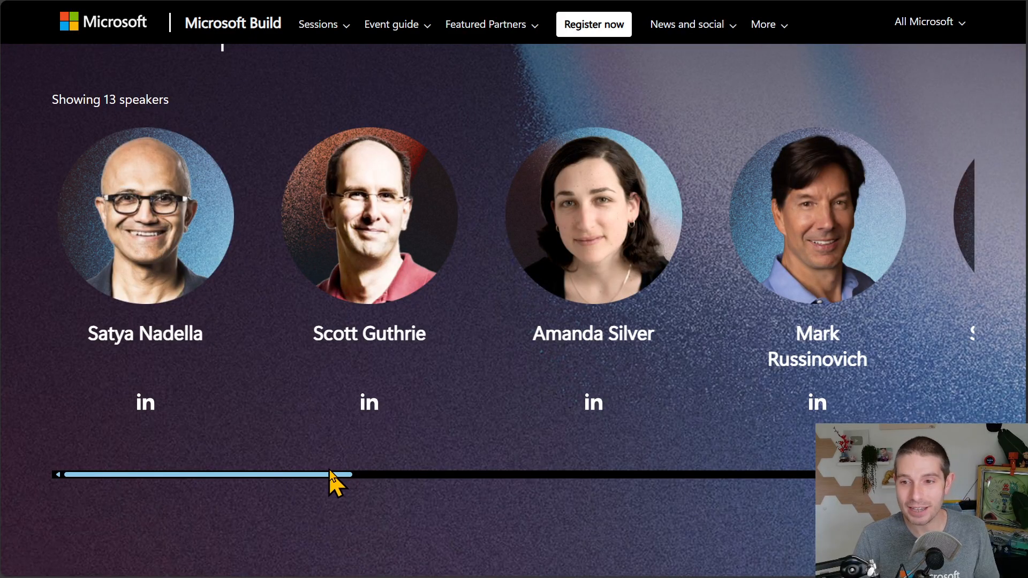
pyautogui.moveTo(338, 475); pyautogui.dragTo(568, 475)
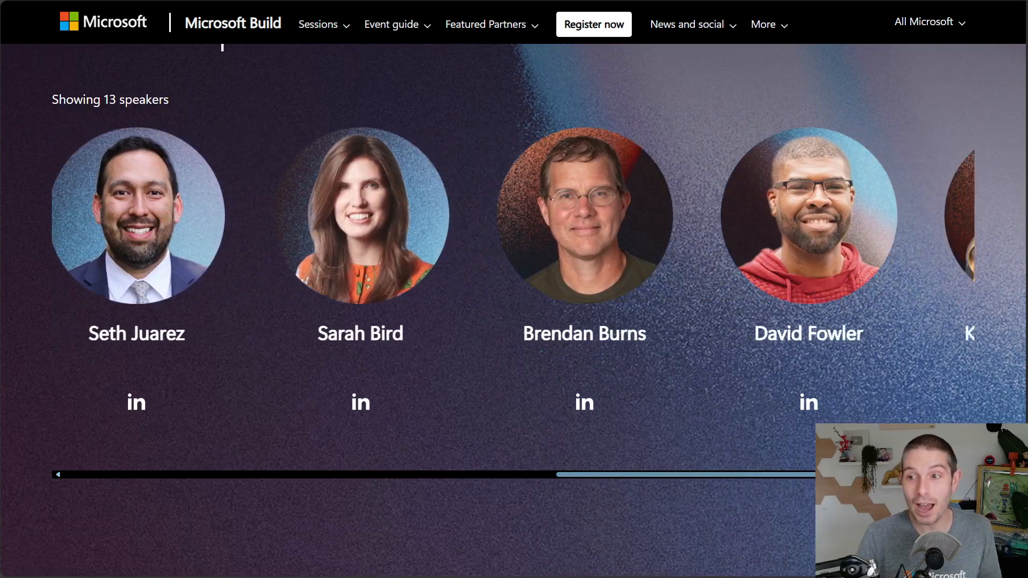
pyautogui.hscroll(3)
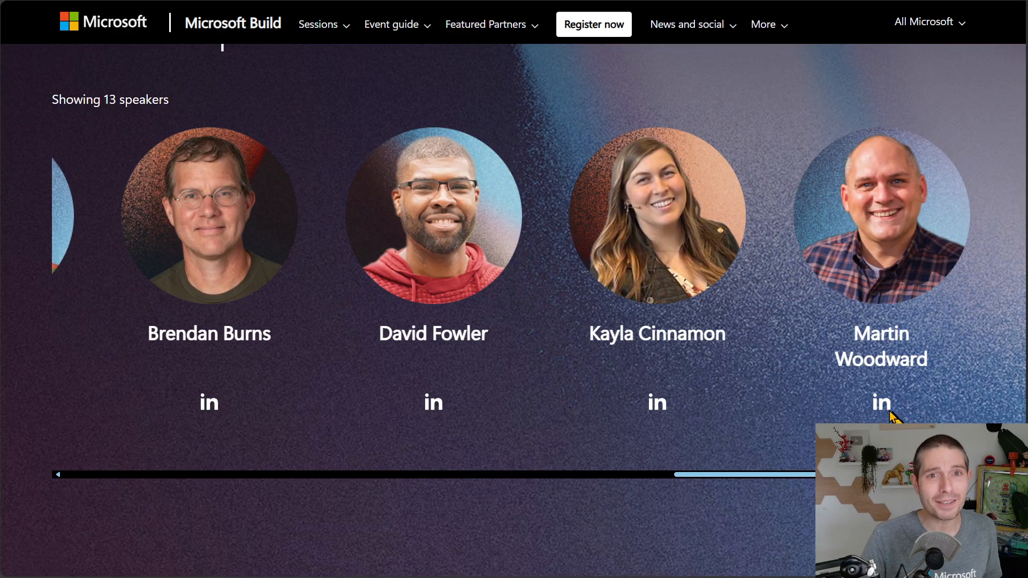
pyautogui.moveTo(479, 232)
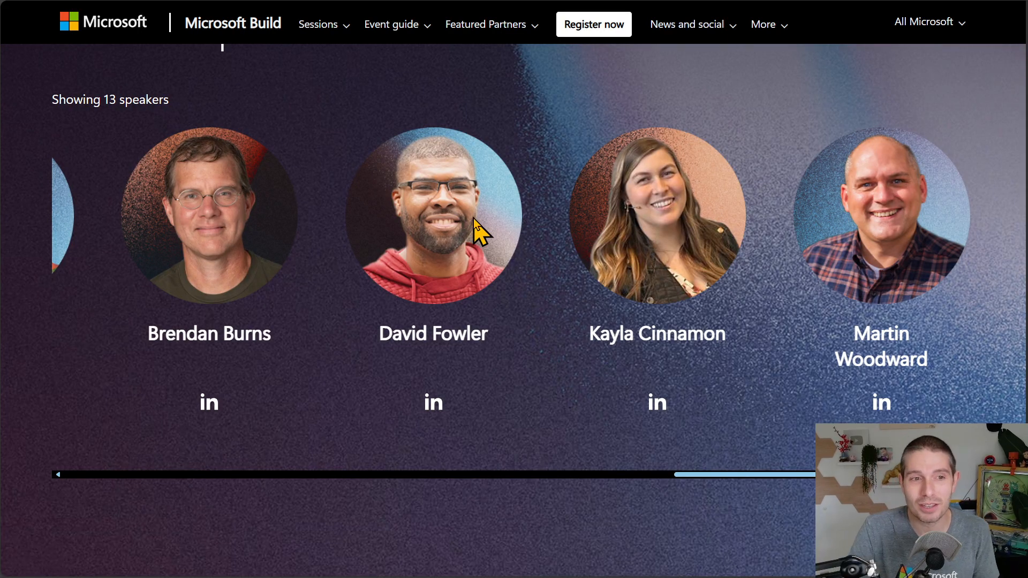
pyautogui.moveTo(279, 206)
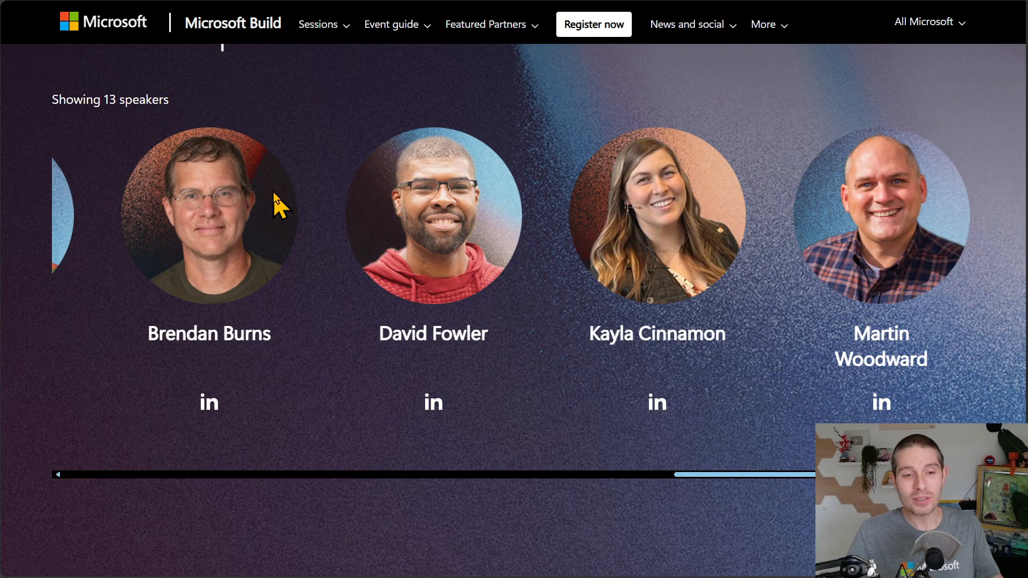